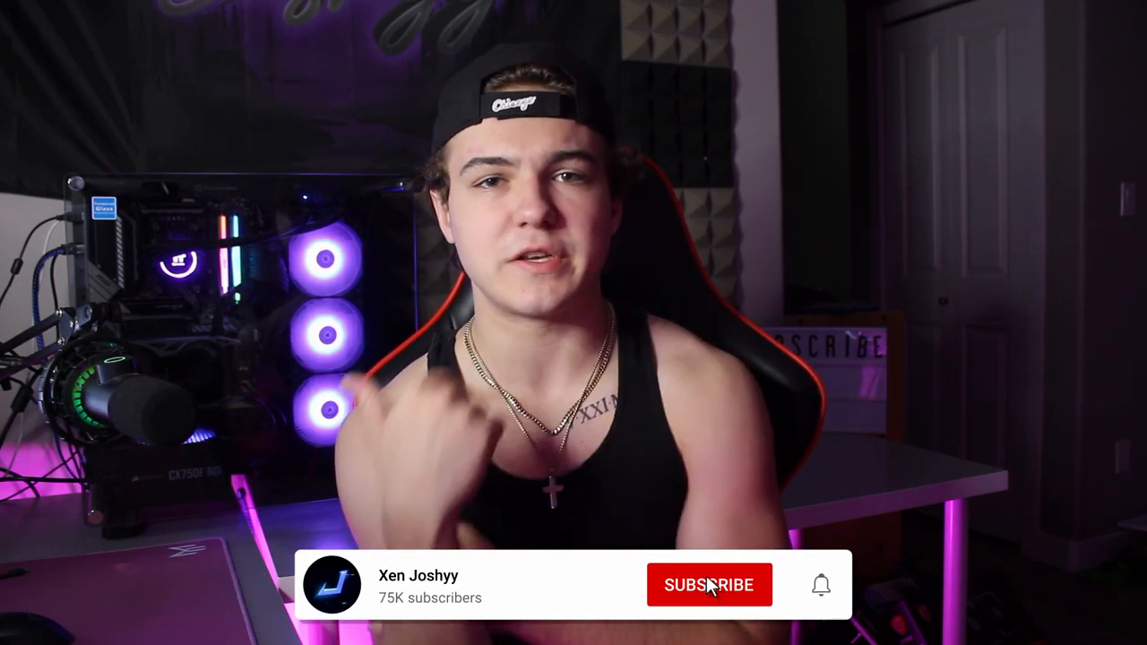
- Go to the Gglot transcriptions page and look up Voice Recorder in Windows search
{"action": "left_click", "coordinate": [709, 584]}
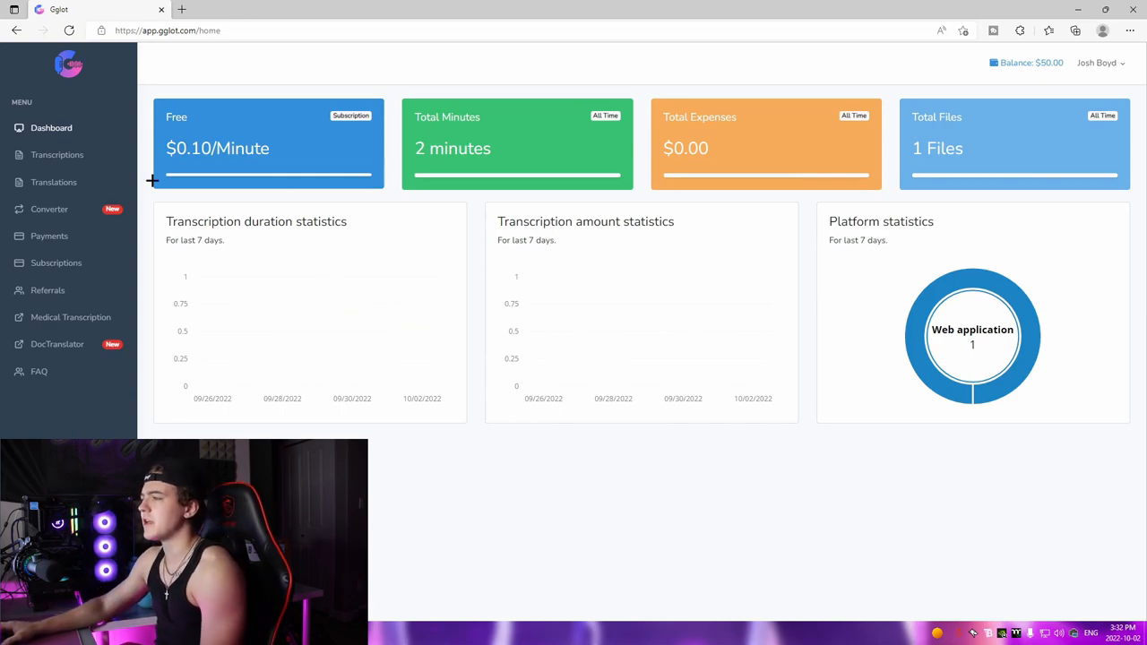
{"action": "left_click", "coordinate": [57, 154]}
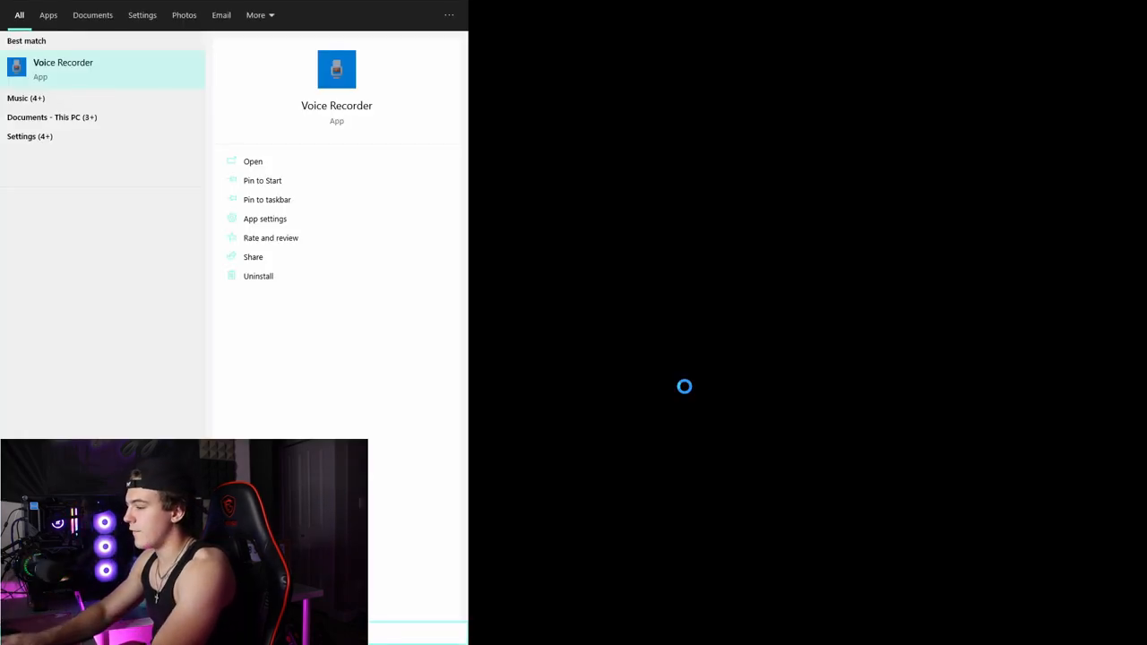
- Record and save a new short clip in Voice Recorder
{"action": "left_click", "coordinate": [253, 161]}
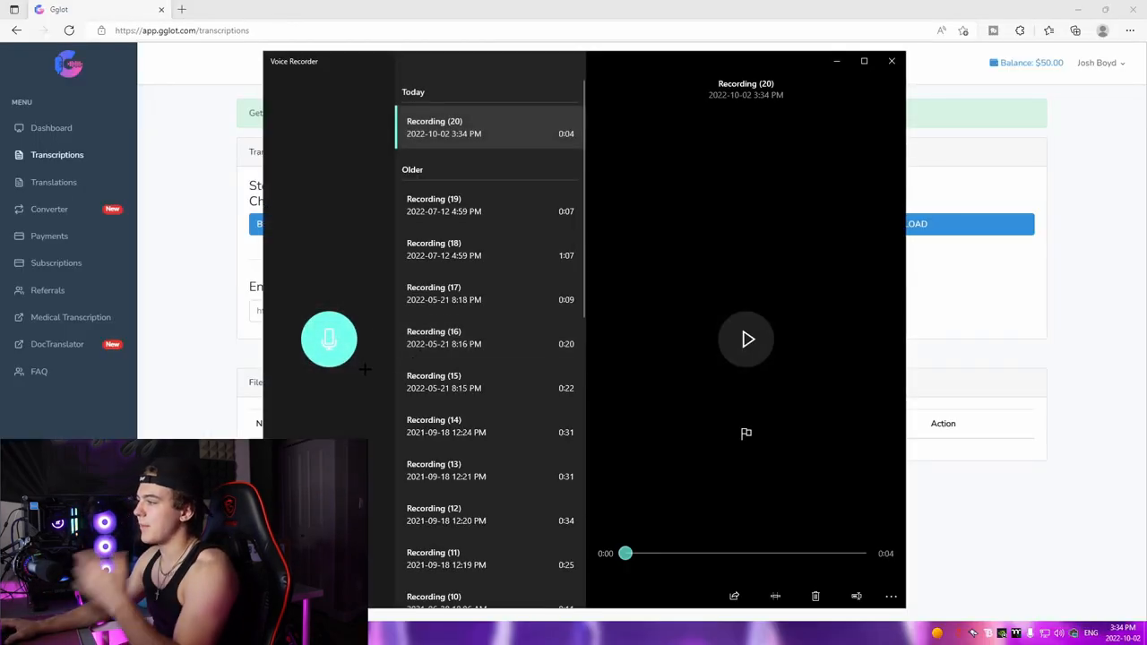
{"action": "mouse_move", "coordinate": [330, 339]}
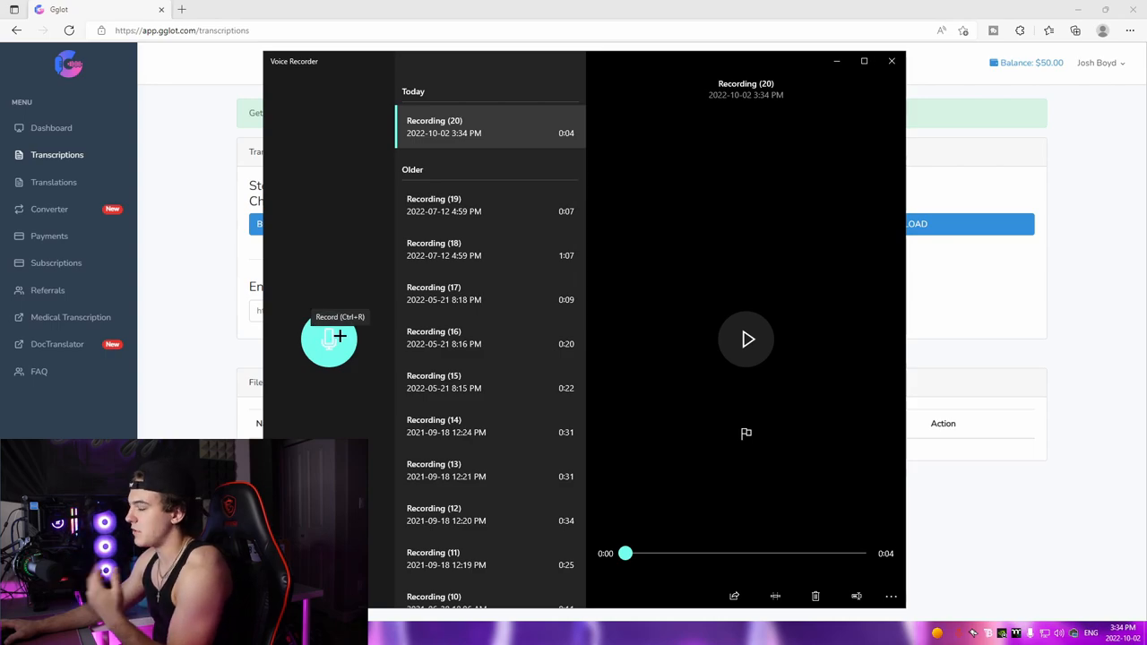
{"action": "left_click", "coordinate": [330, 339]}
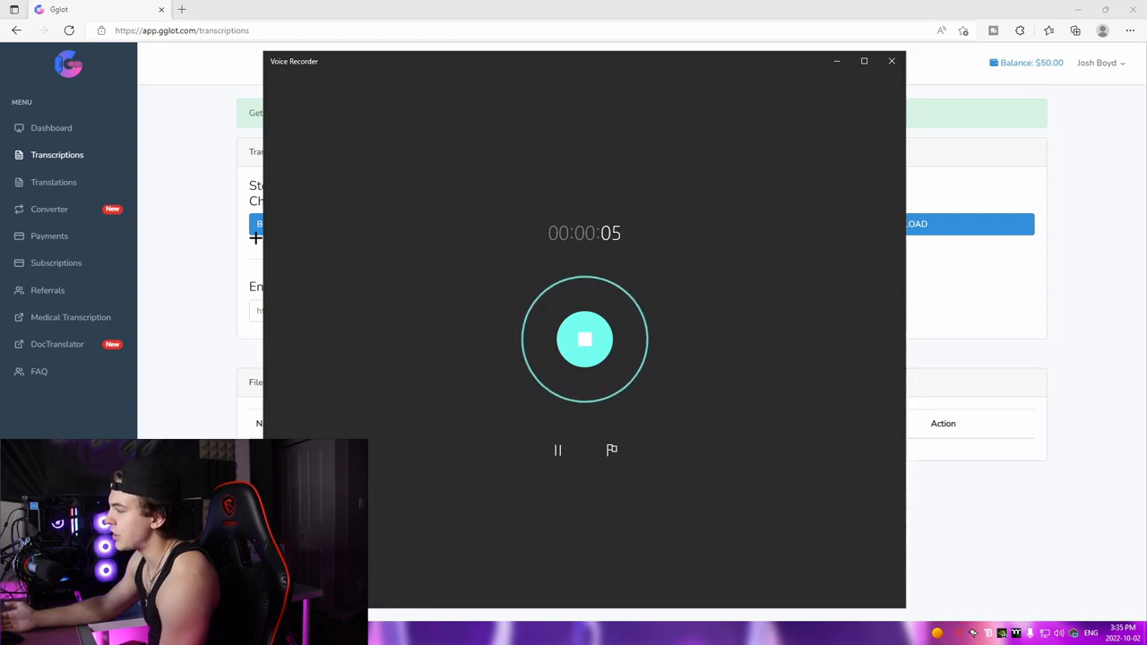
{"action": "left_click", "coordinate": [585, 339]}
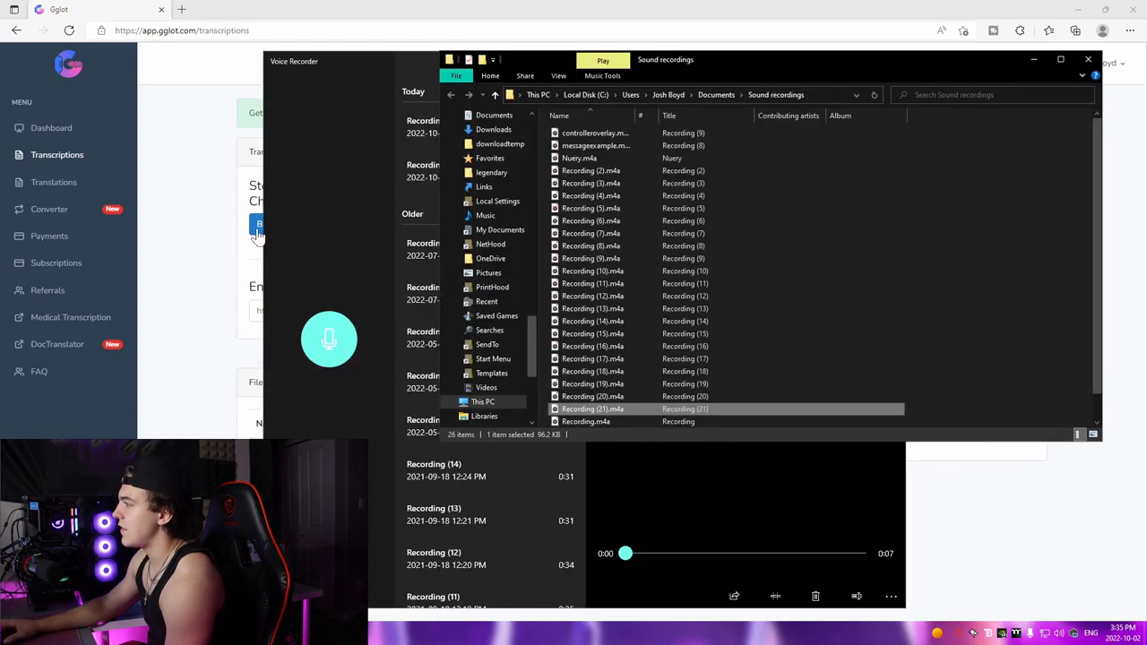
- Browse to Documents > Sound recordings and choose Recording (21).m4a for transcription
{"action": "left_click", "coordinate": [909, 223]}
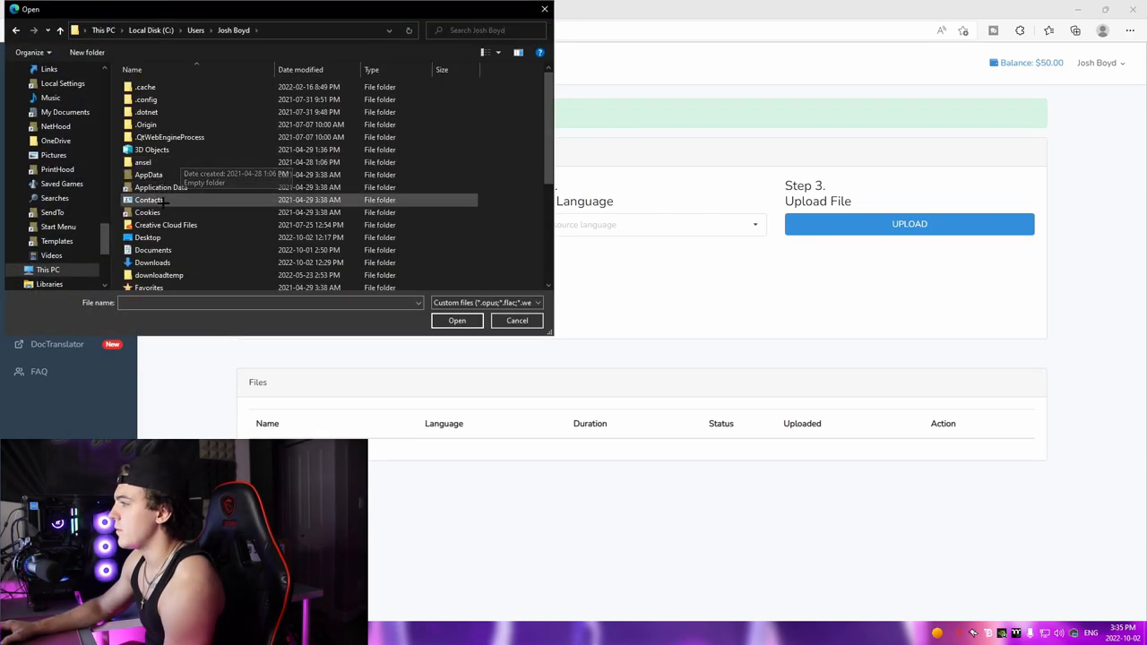
{"action": "double_click", "coordinate": [152, 250]}
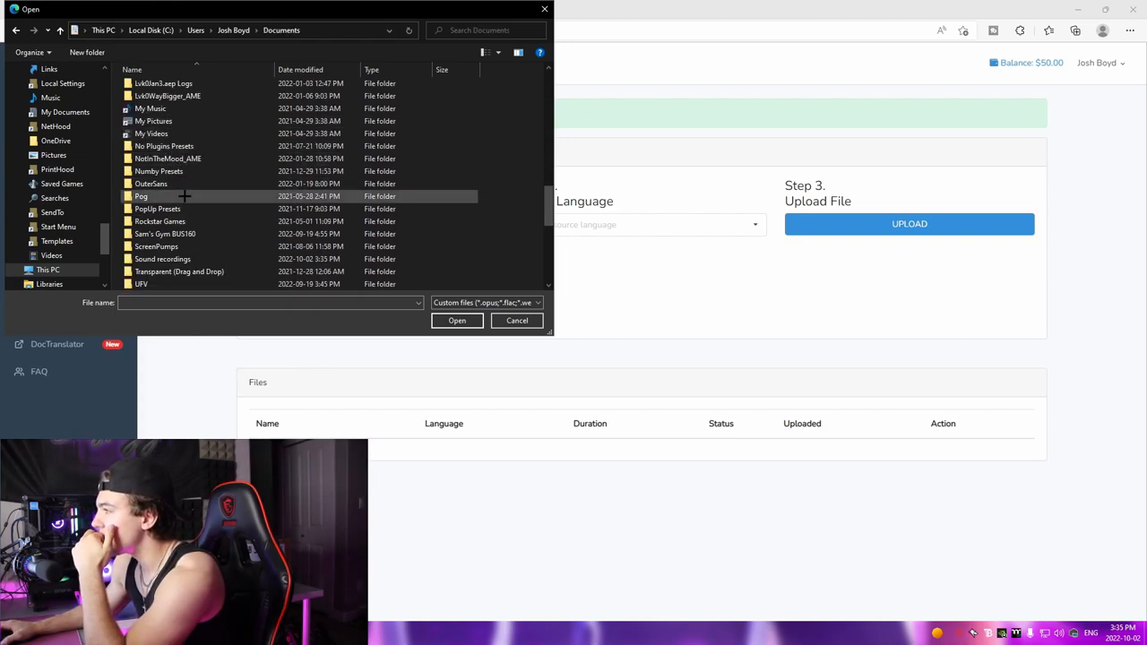
{"action": "double_click", "coordinate": [161, 258]}
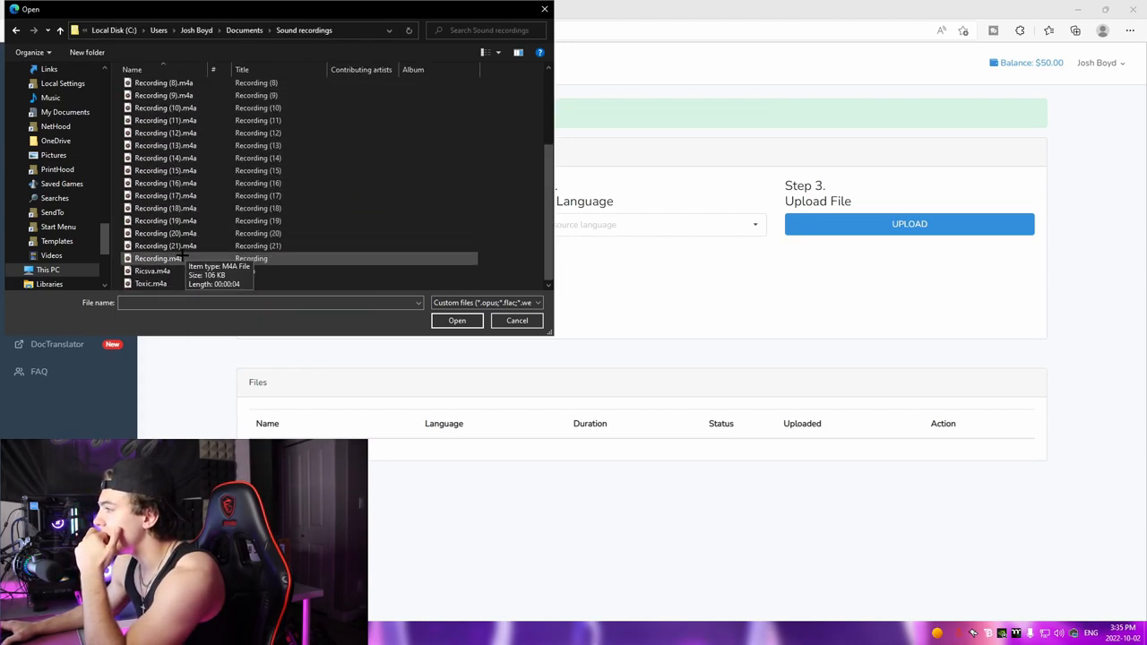
{"action": "left_click", "coordinate": [457, 319]}
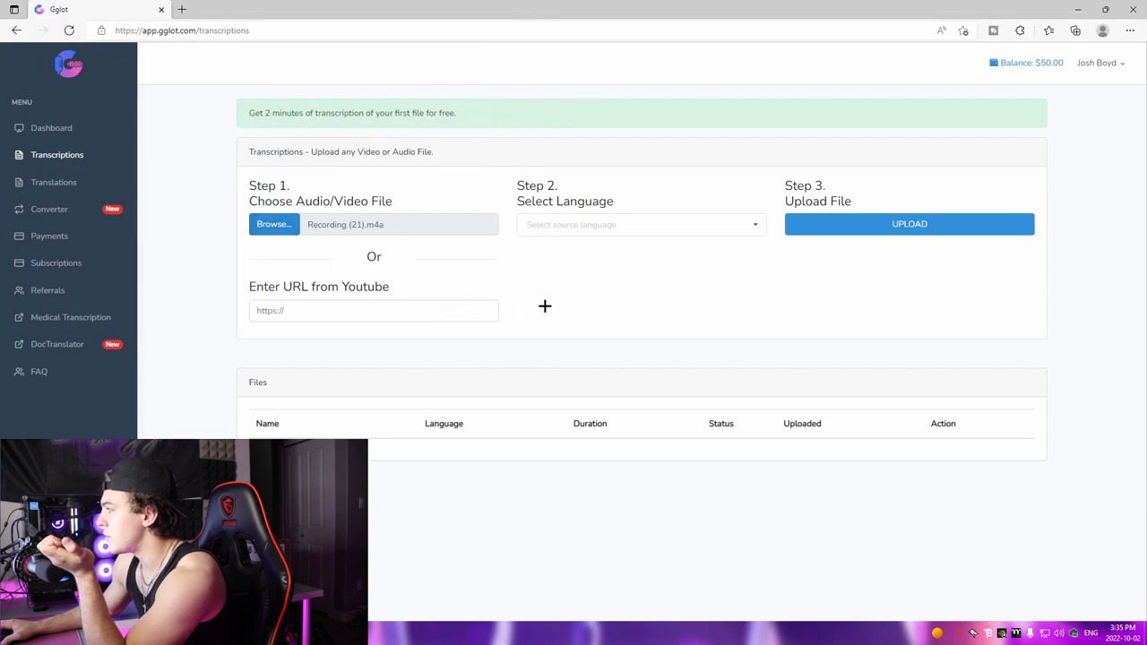
- Upload the recording with English (Canada) as source language and request automatic transcription
{"action": "type", "text": "ebn"}
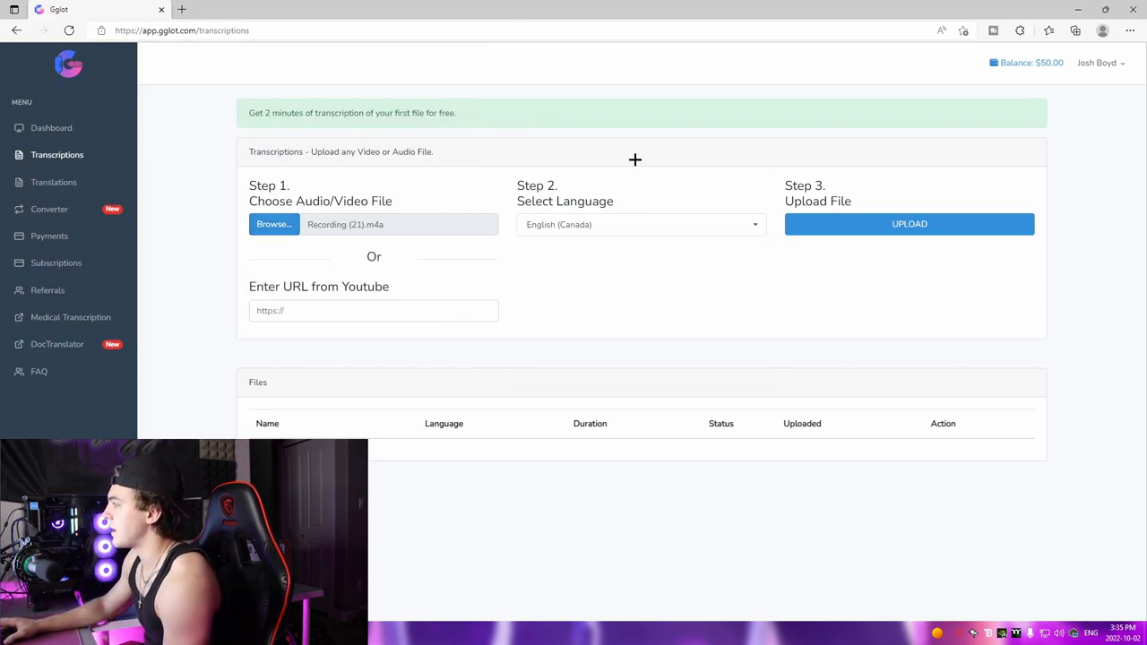
{"action": "mouse_move", "coordinate": [592, 212]}
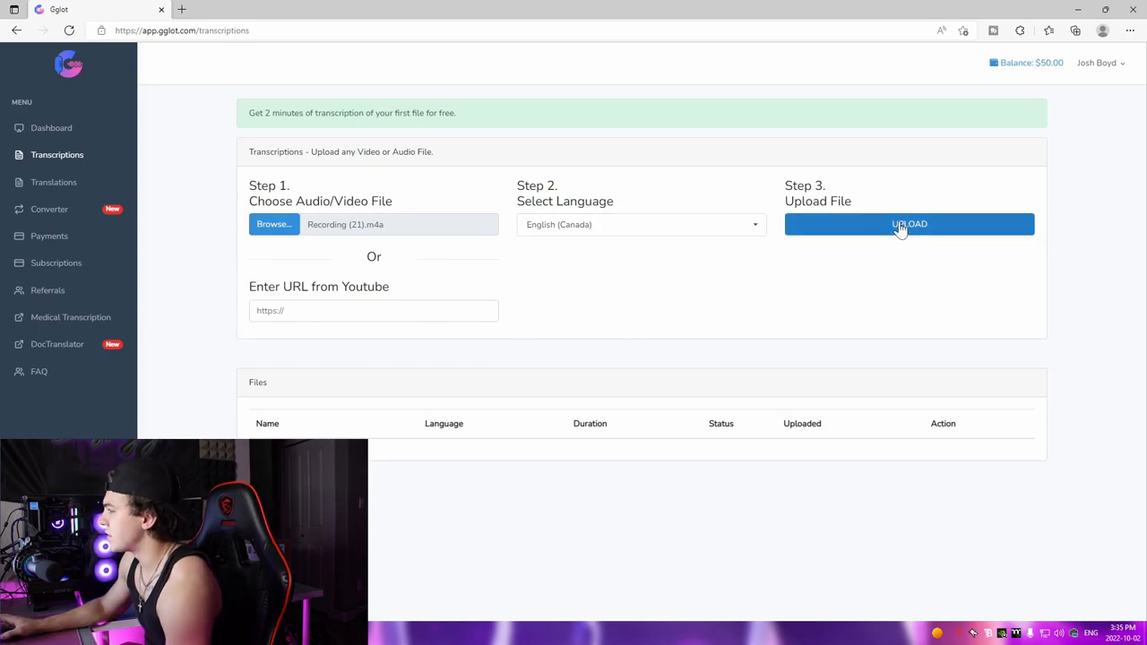
{"action": "left_click", "coordinate": [908, 224]}
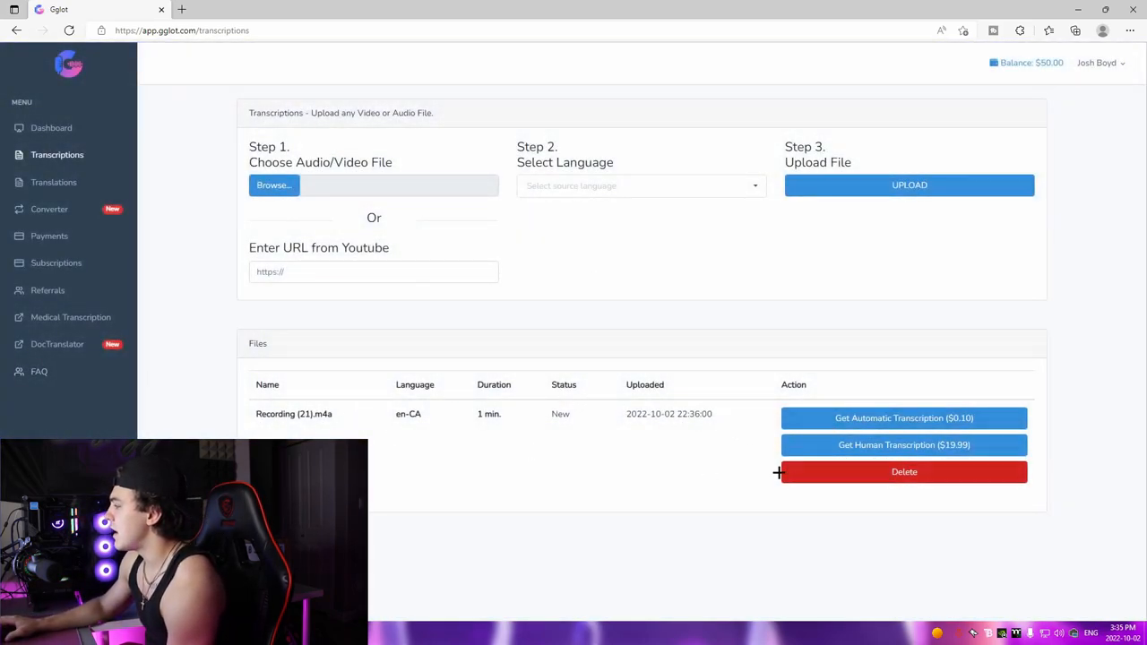
{"action": "mouse_move", "coordinate": [828, 430]}
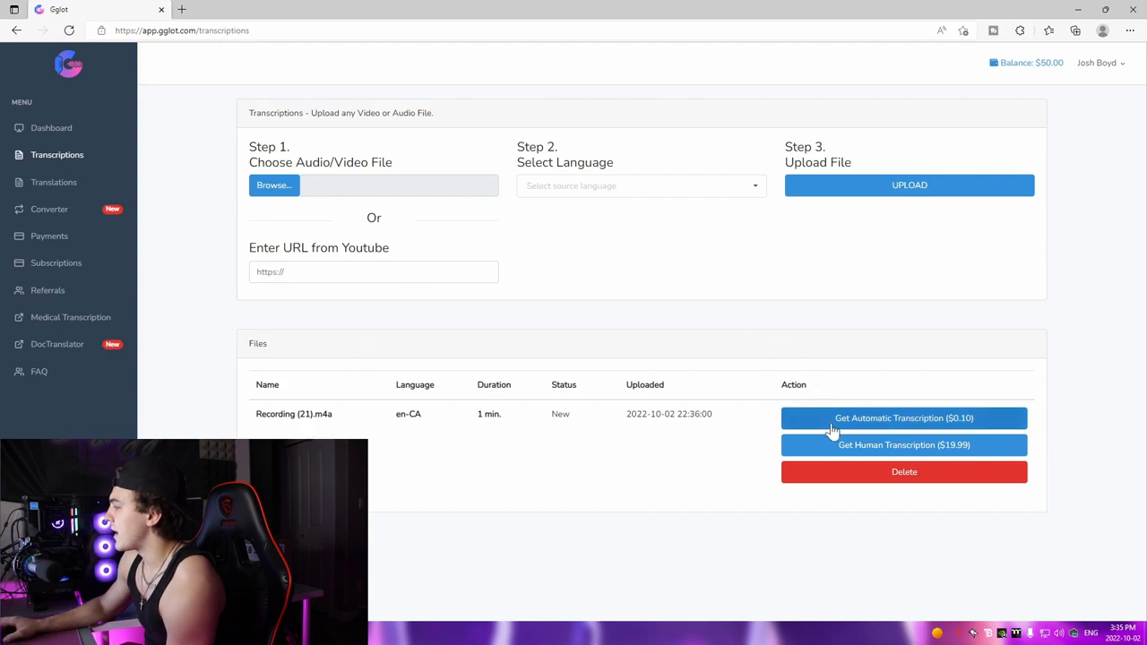
{"action": "mouse_move", "coordinate": [832, 444]}
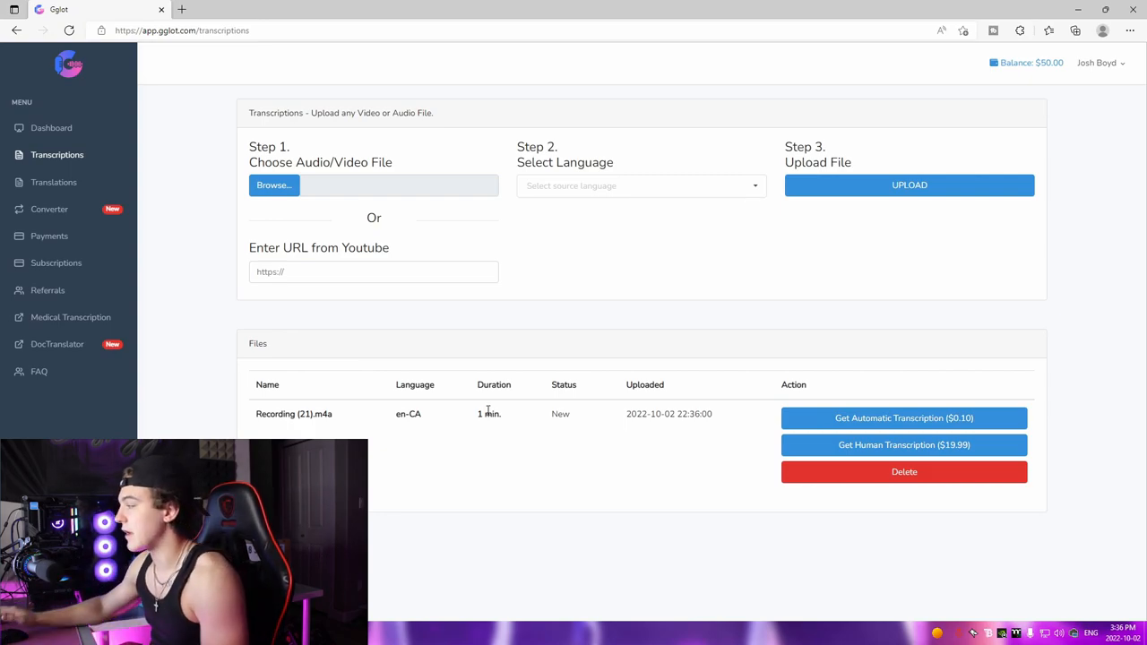
{"action": "left_click", "coordinate": [904, 417]}
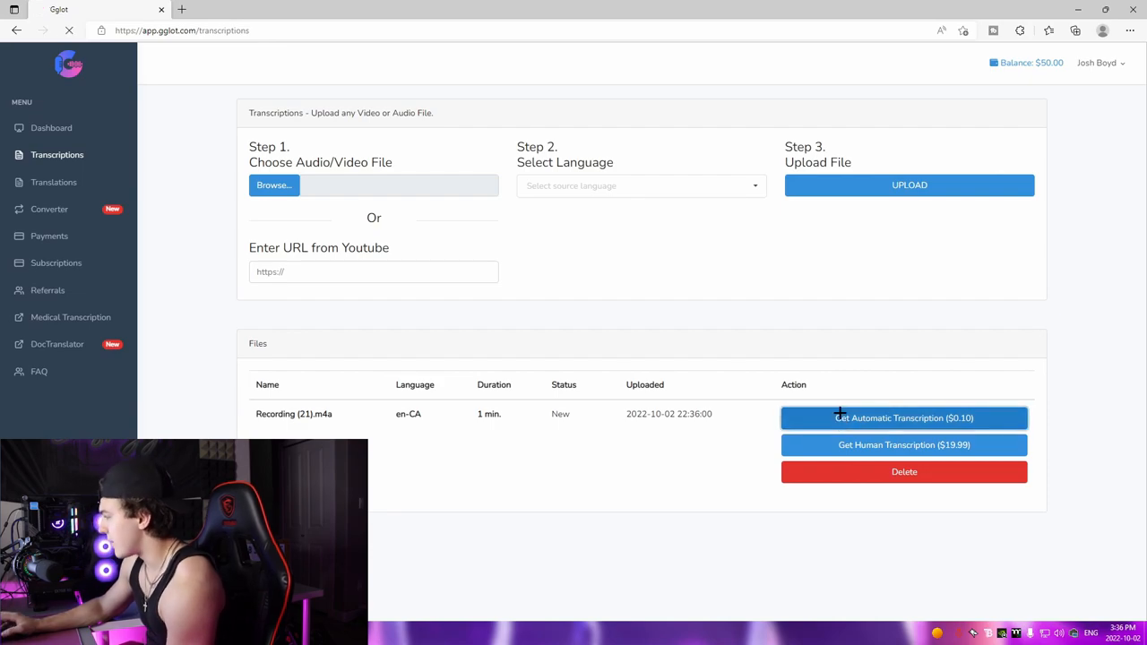
{"action": "left_click", "coordinate": [904, 418]}
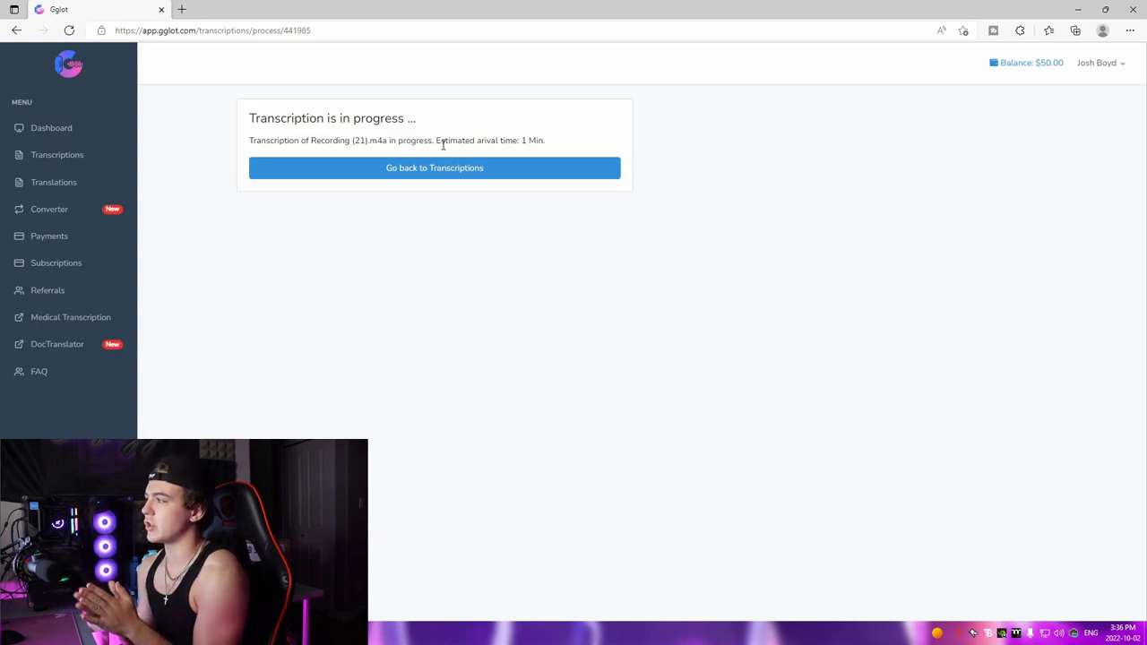
- Return to the transcriptions list showing Recording (21).m4a as Complete
{"action": "left_click", "coordinate": [434, 168]}
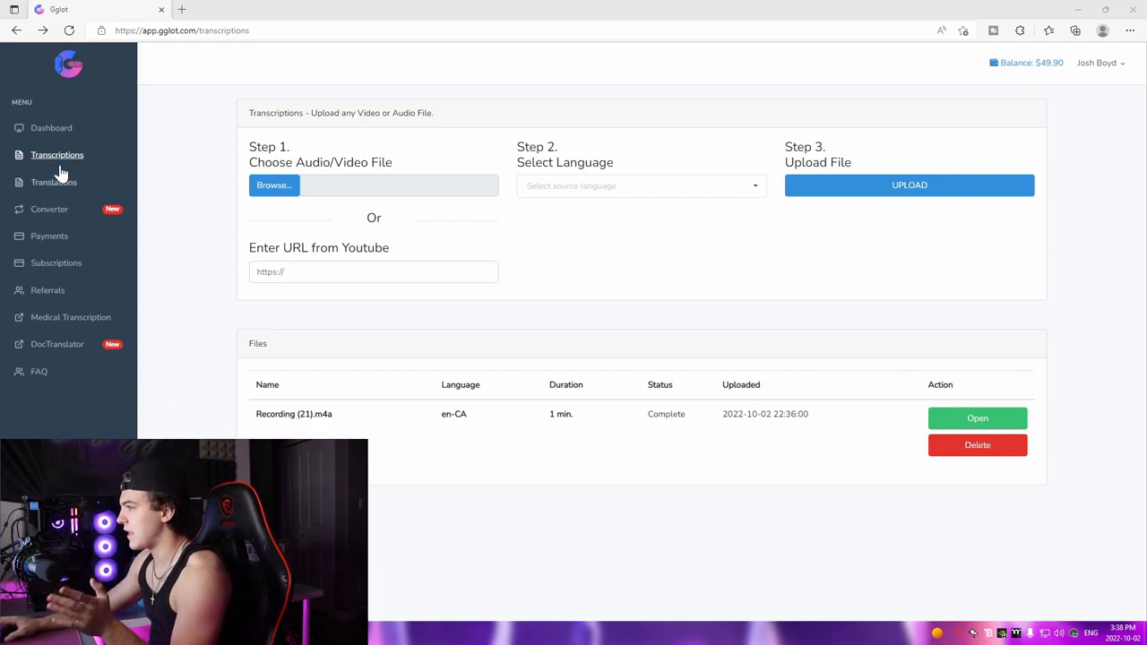
{"action": "mouse_move", "coordinate": [371, 459]}
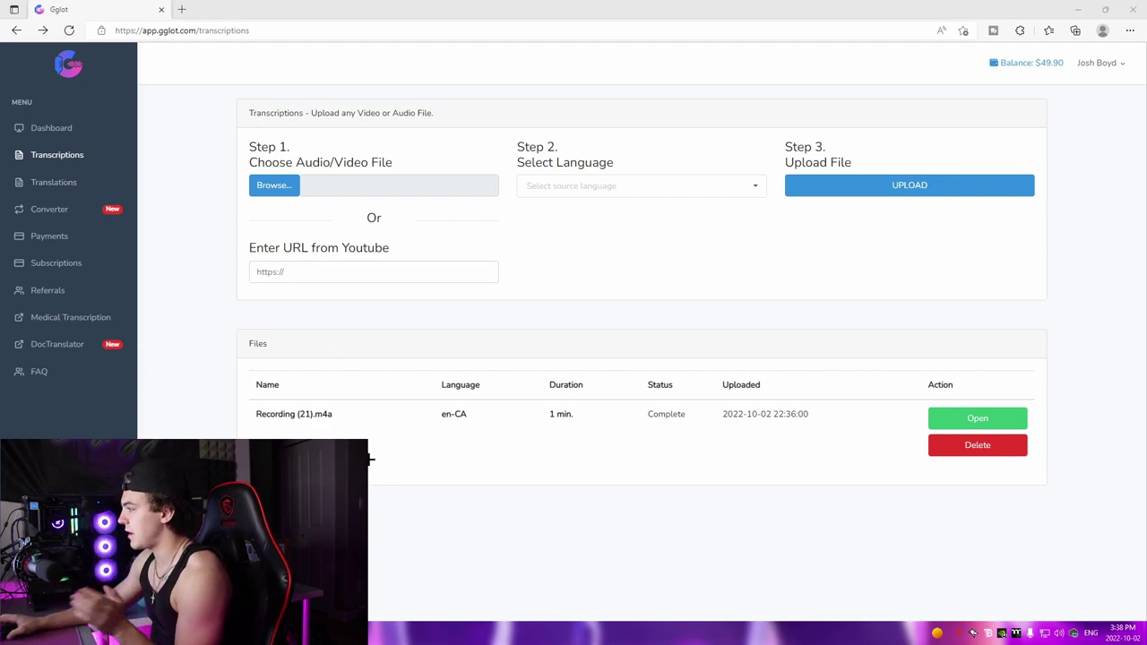
- Review the Recording (21).m4a transcript, playing its audio and selecting its opening words
{"action": "left_click", "coordinate": [977, 419]}
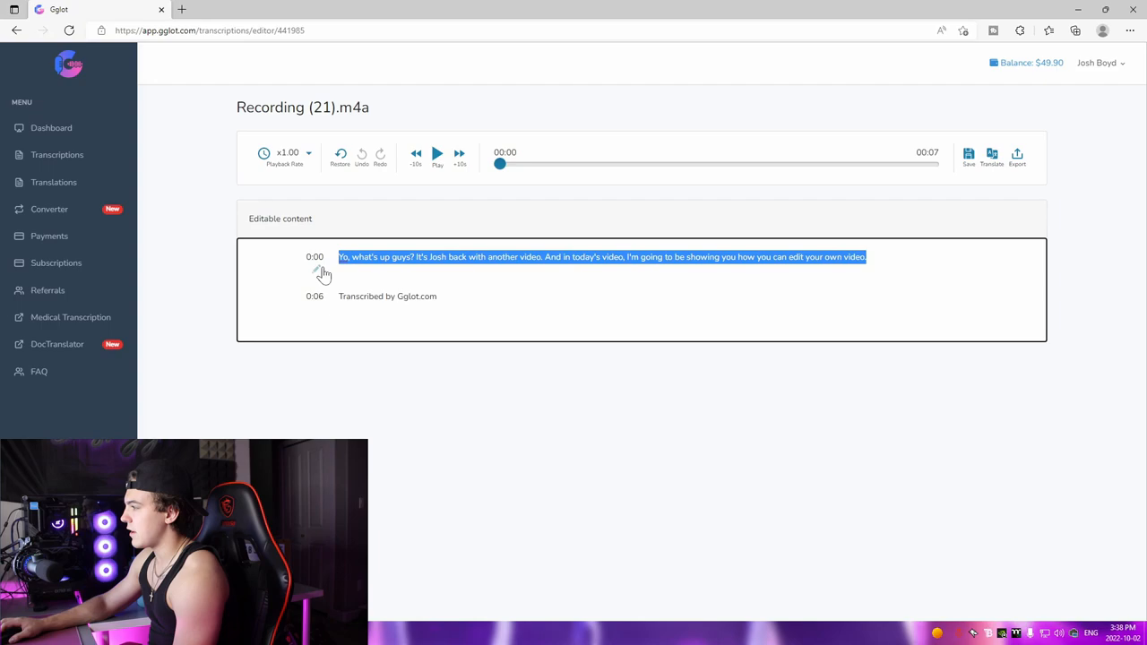
{"action": "left_click", "coordinate": [438, 154]}
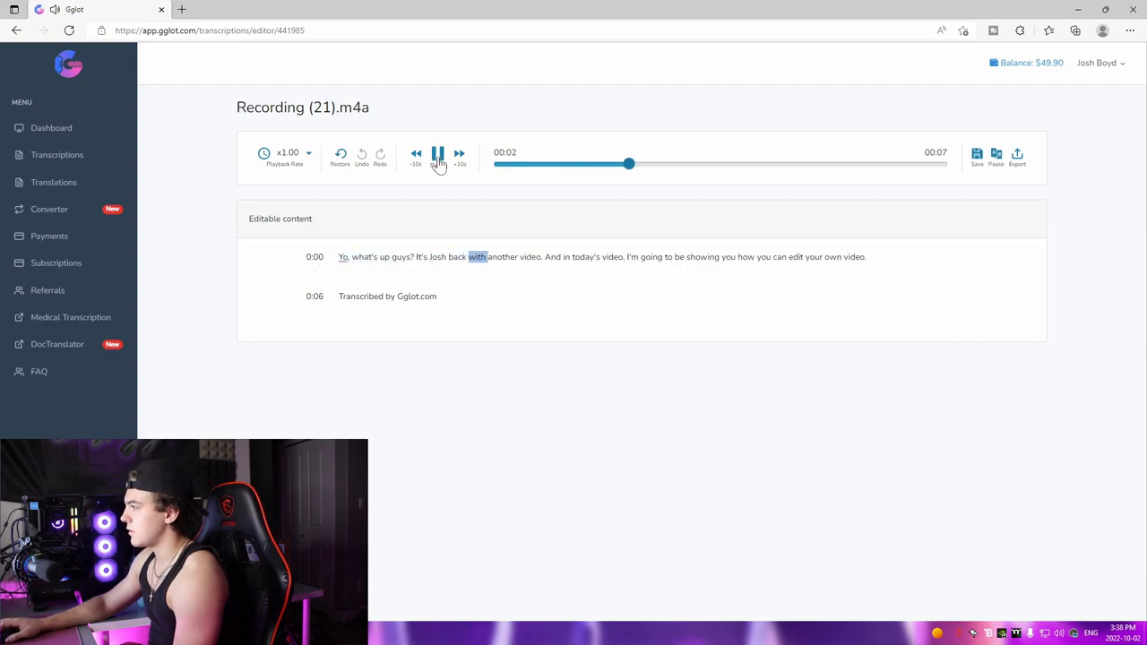
{"action": "left_click", "coordinate": [437, 155]}
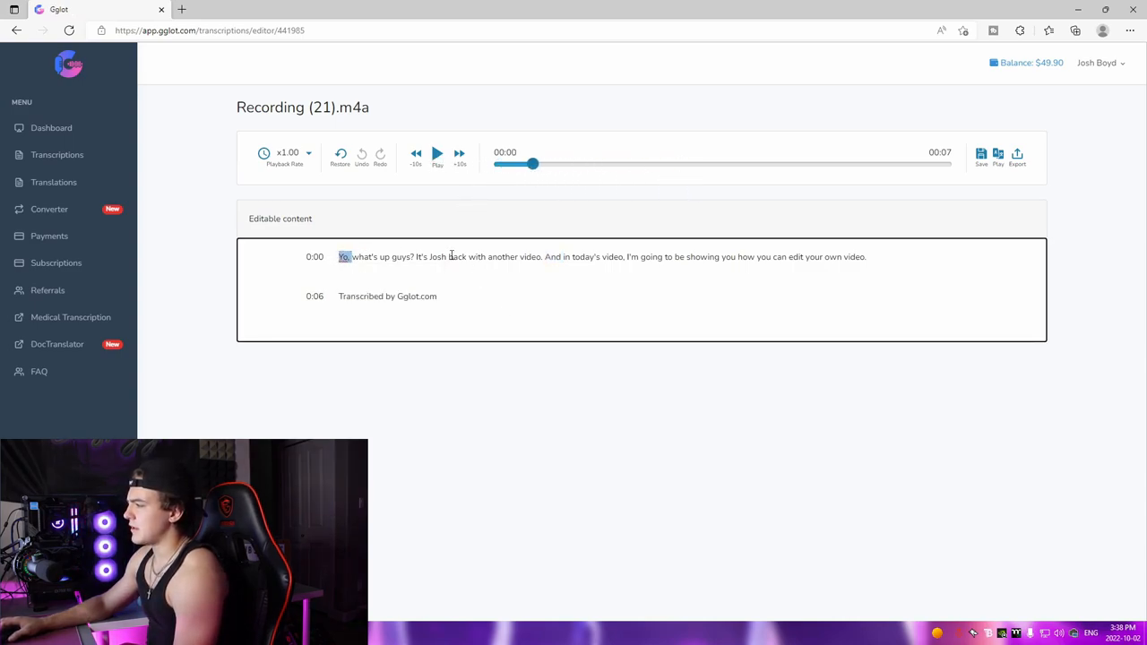
{"action": "left_click_drag", "start_coordinate": [344, 257], "coordinate": [527, 258]}
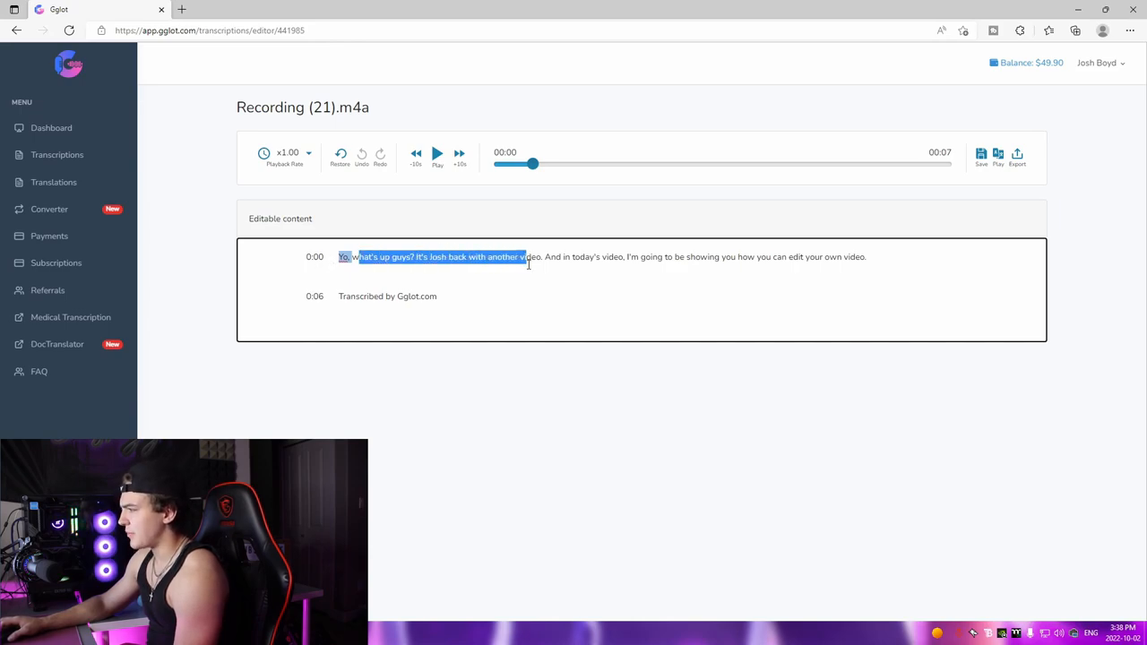
{"action": "left_click_drag", "start_coordinate": [523, 258], "coordinate": [624, 258]}
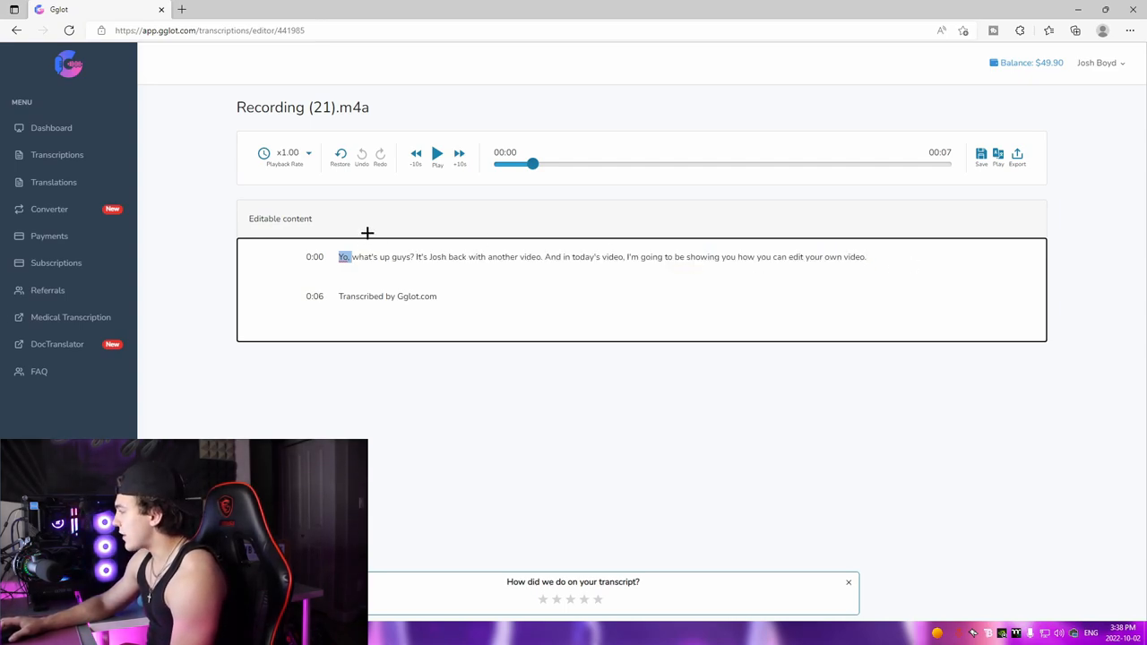
{"action": "mouse_move", "coordinate": [384, 239]}
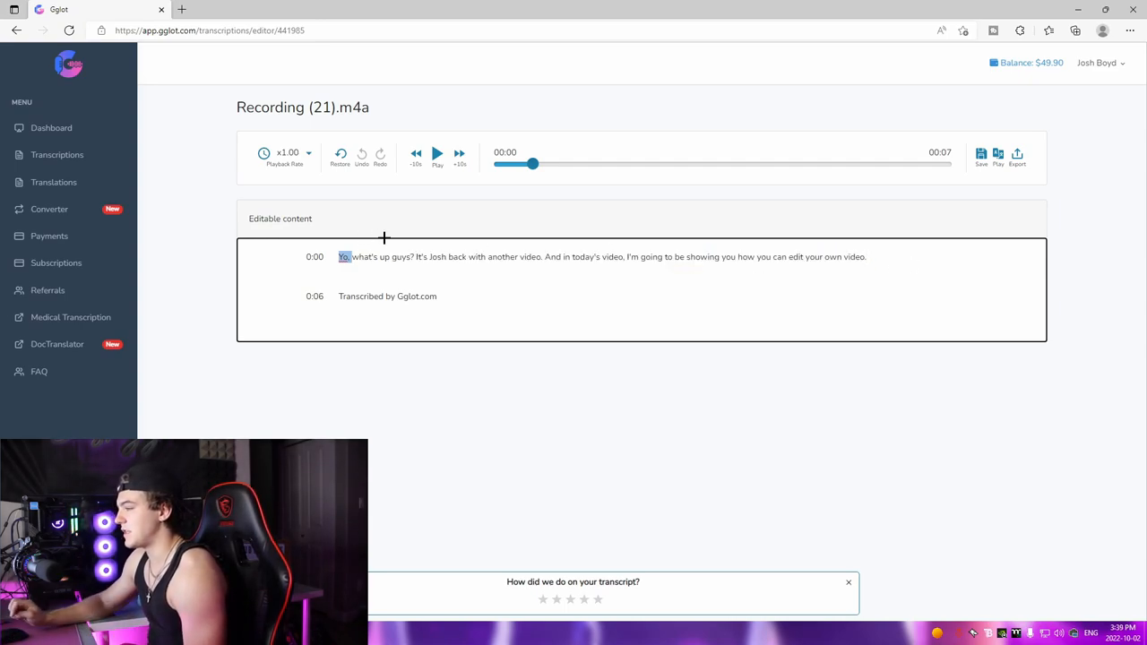
{"action": "left_click", "coordinate": [438, 154]}
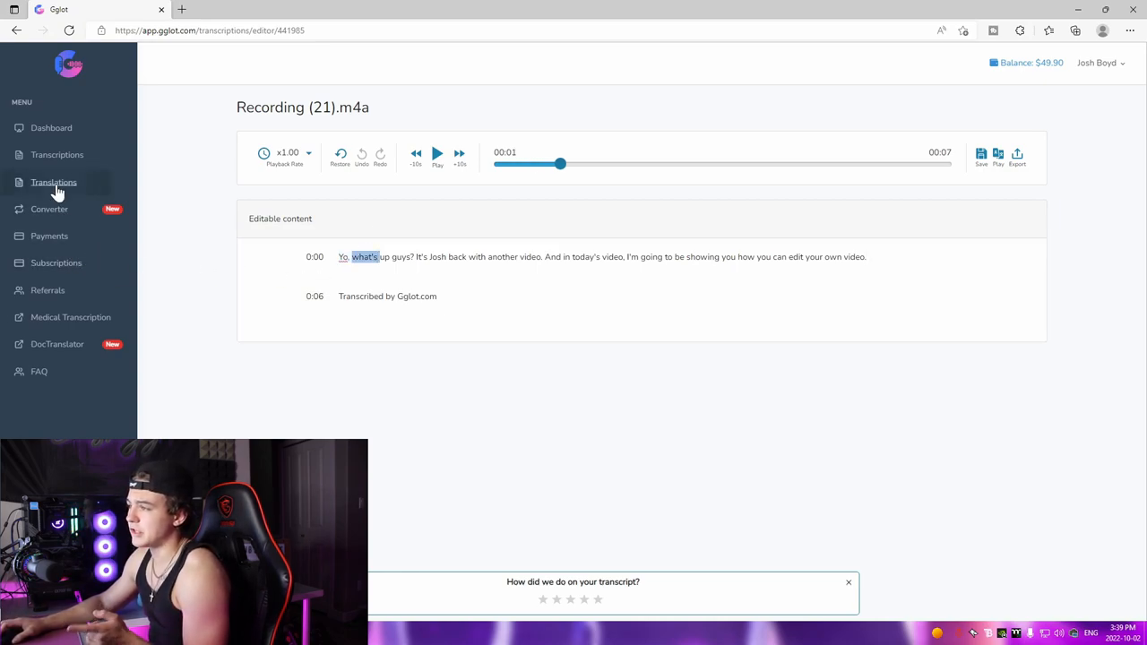
- Start a translation of Recording (21).m4a with Document as the translation type
{"action": "left_click", "coordinate": [53, 183]}
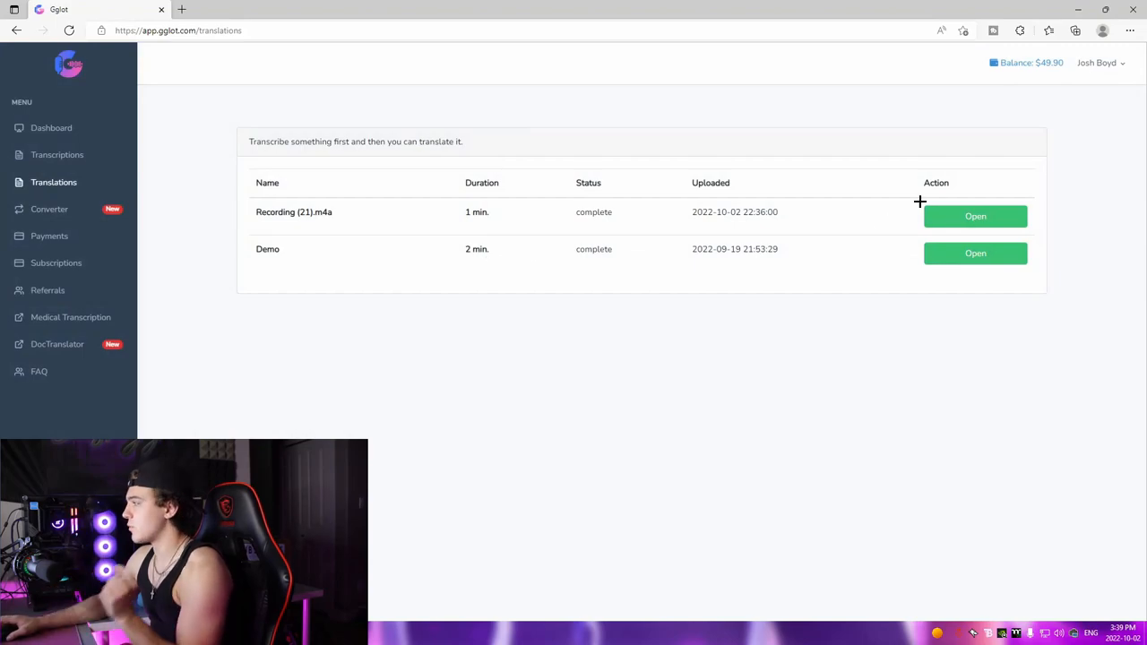
{"action": "left_click", "coordinate": [976, 215]}
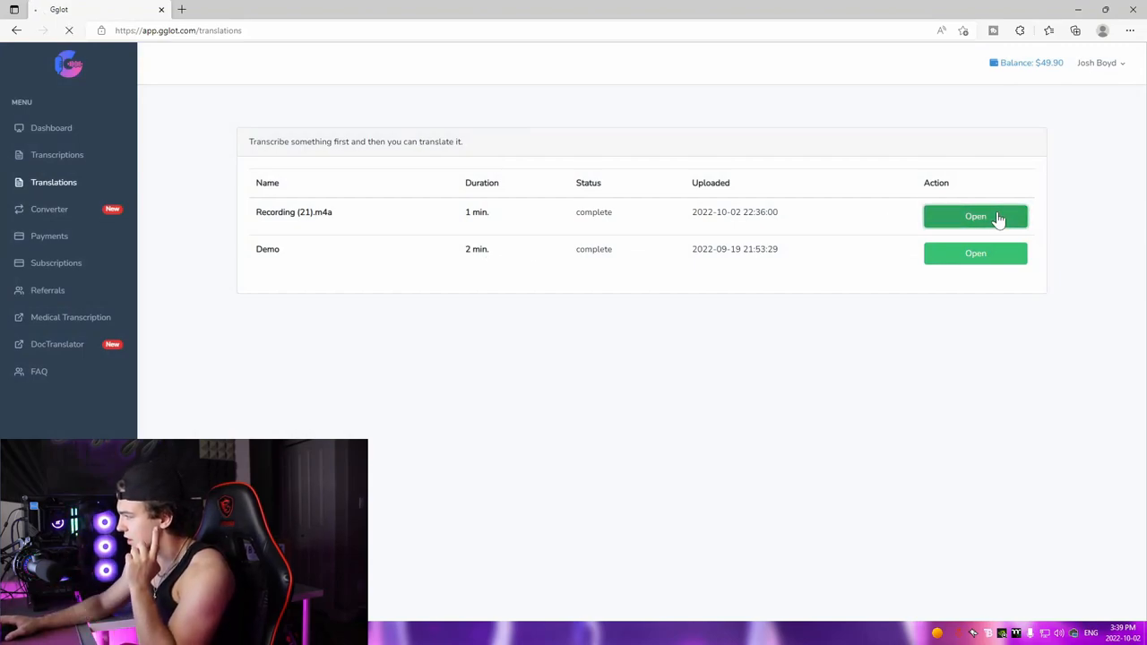
{"action": "left_click", "coordinate": [975, 215]}
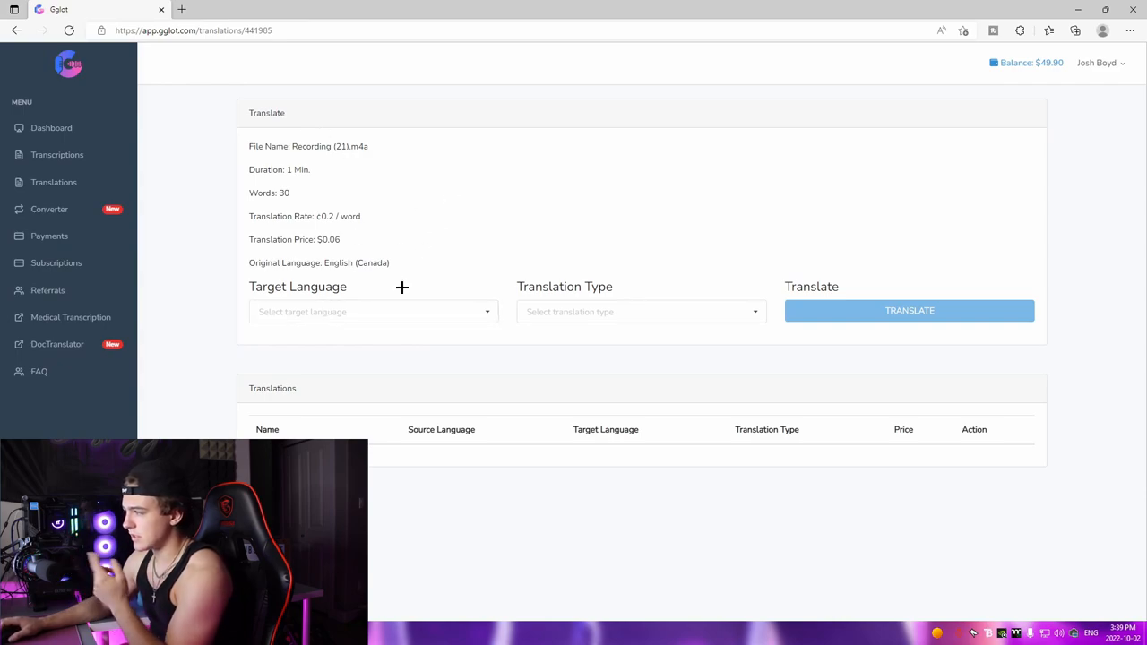
{"action": "left_click", "coordinate": [373, 312]}
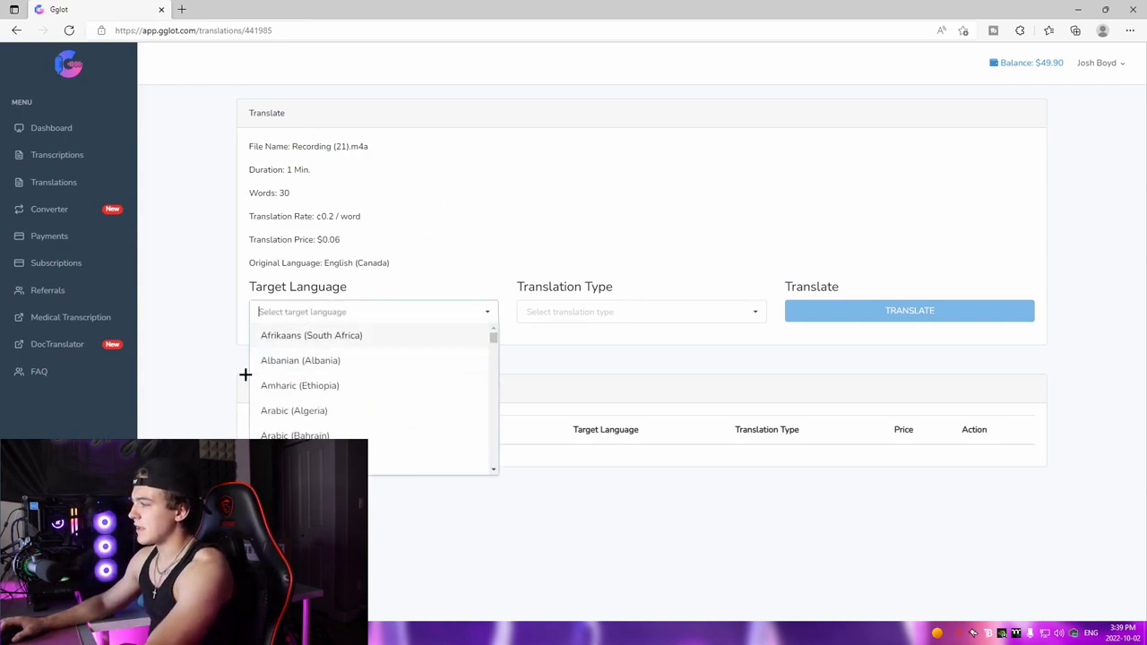
{"action": "left_click", "coordinate": [311, 335]}
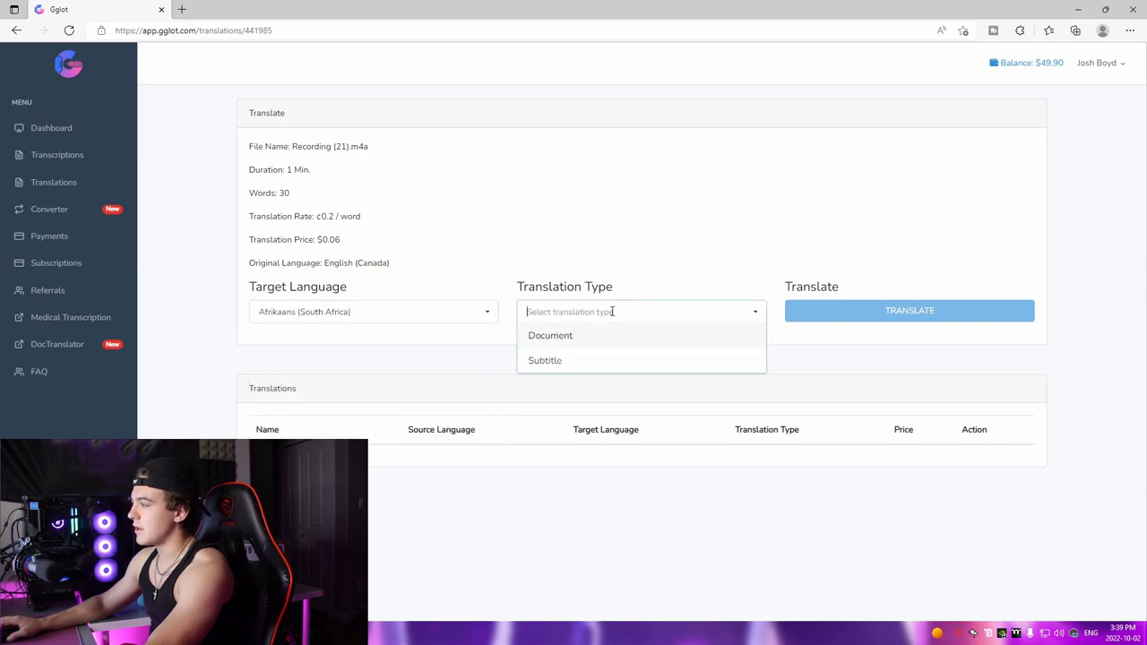
{"action": "left_click", "coordinate": [550, 335]}
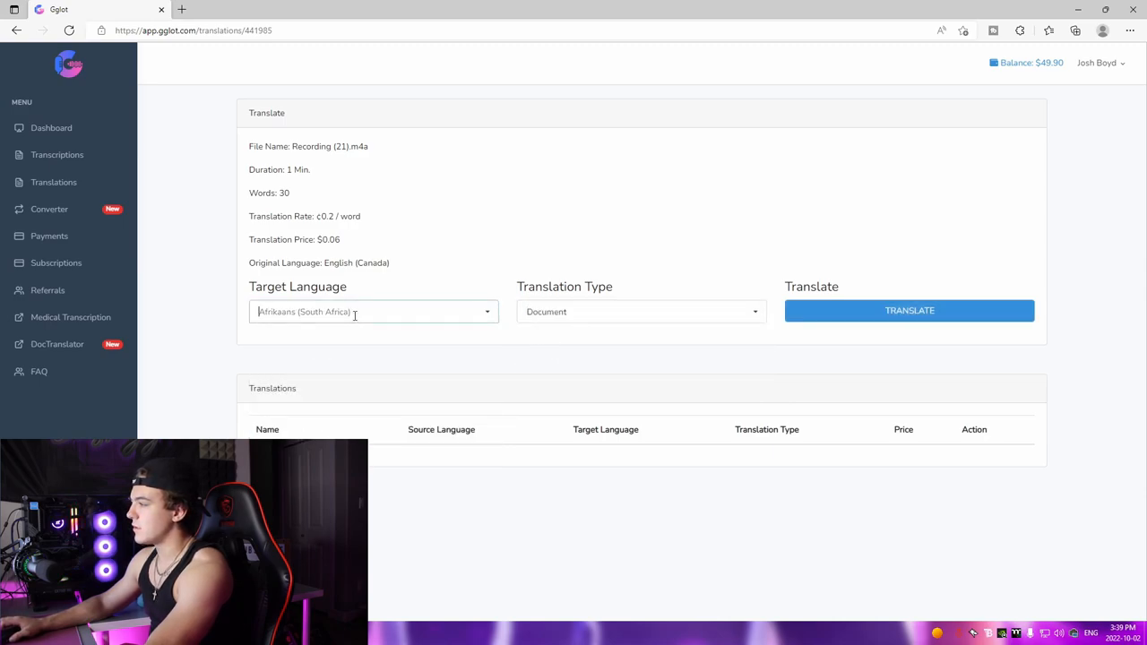
- Choose Spanish (United States) as target language and launch the translation
{"action": "left_click", "coordinate": [373, 312]}
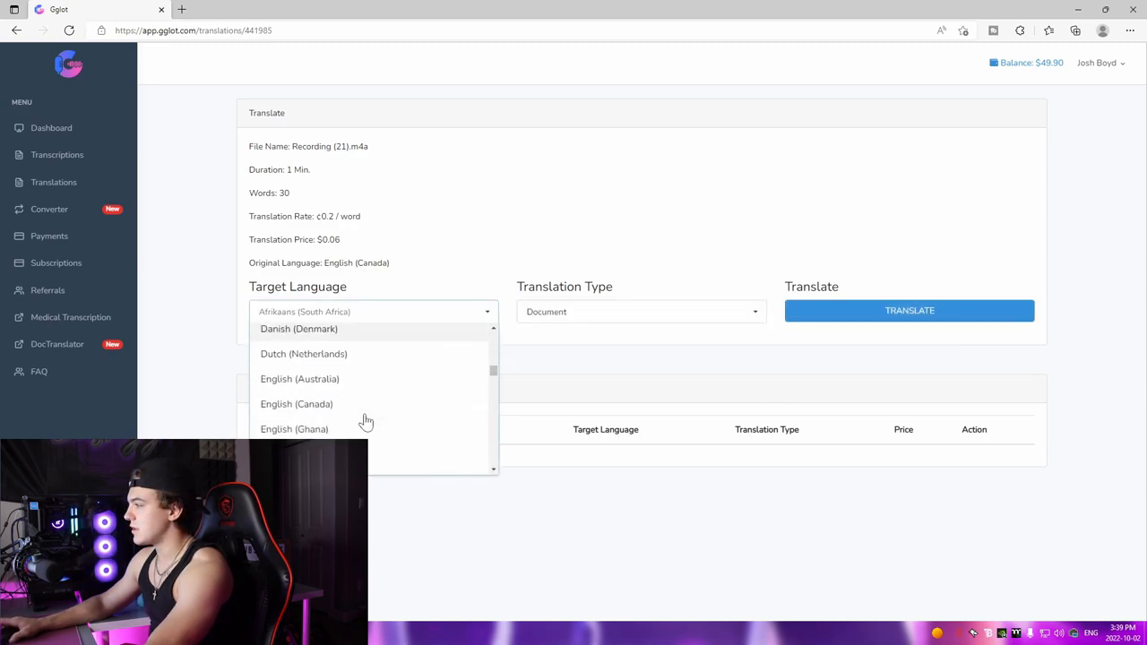
{"action": "scroll", "scroll_direction": "down", "scroll_amount": 3}
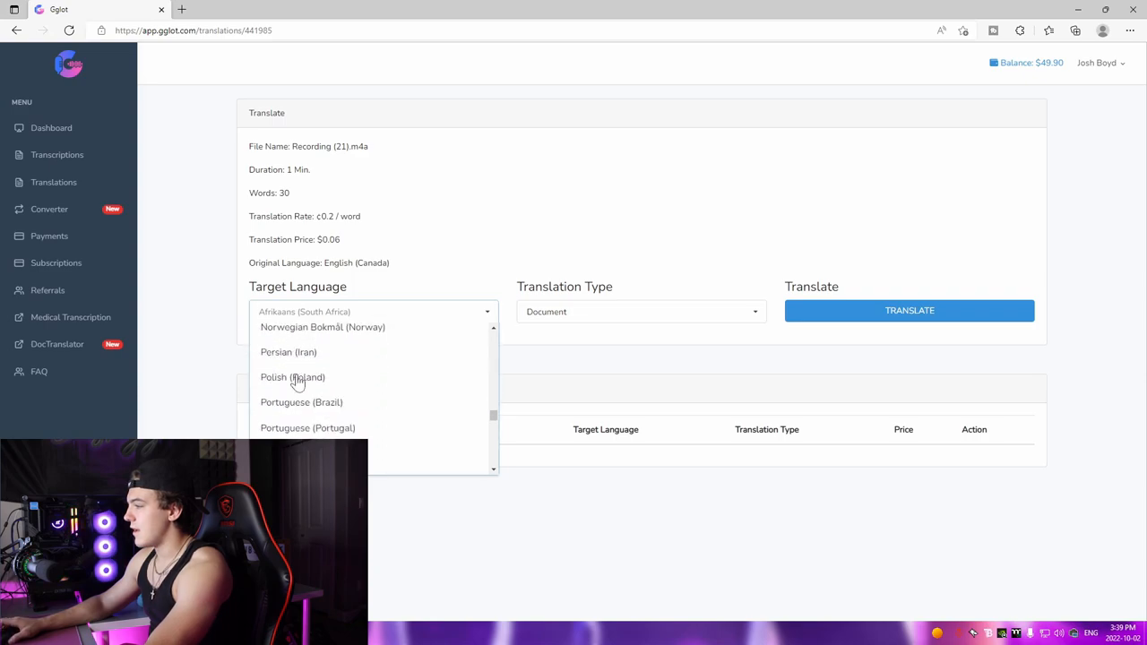
{"action": "scroll", "scroll_direction": "down", "scroll_amount": 3}
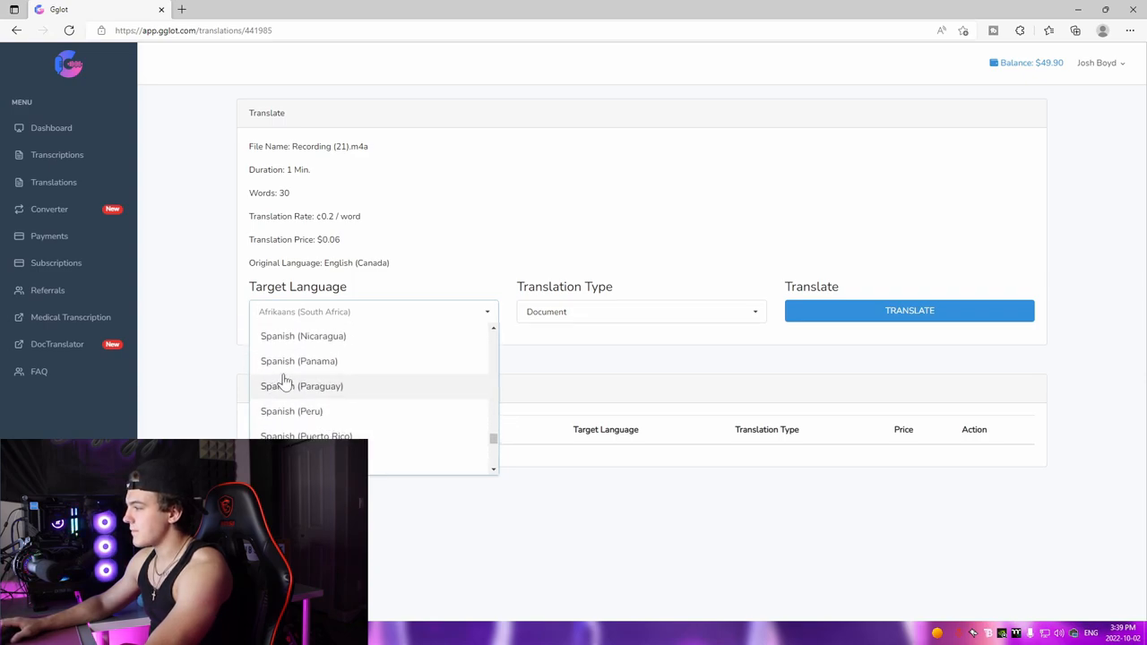
{"action": "scroll", "scroll_direction": "down", "scroll_amount": 3}
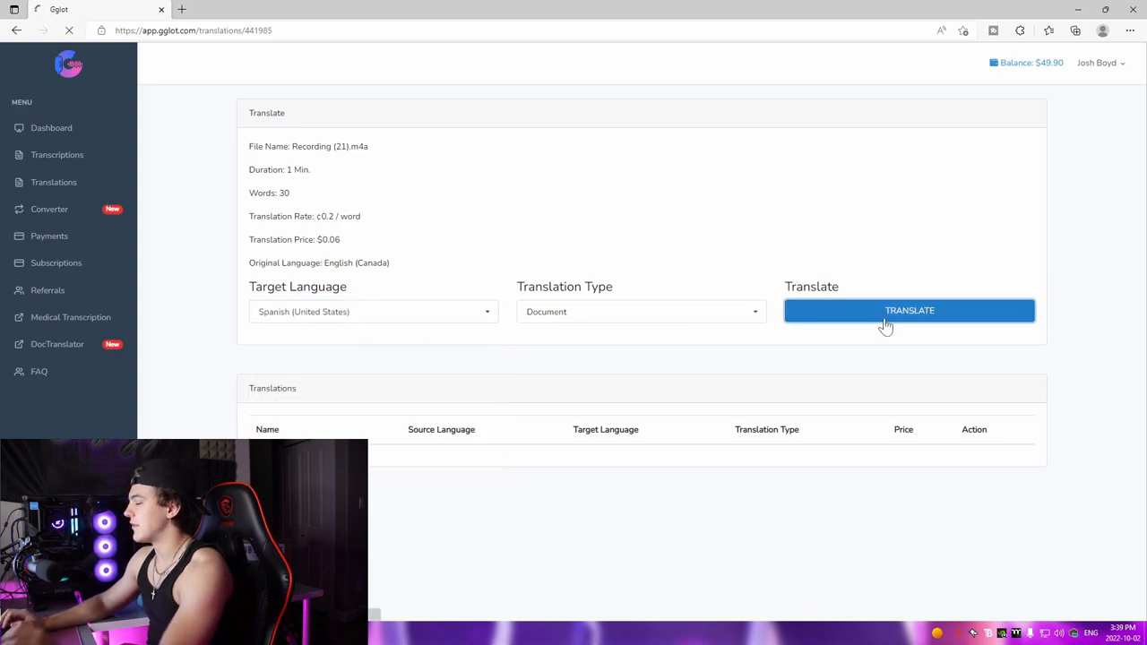
{"action": "left_click", "coordinate": [908, 310]}
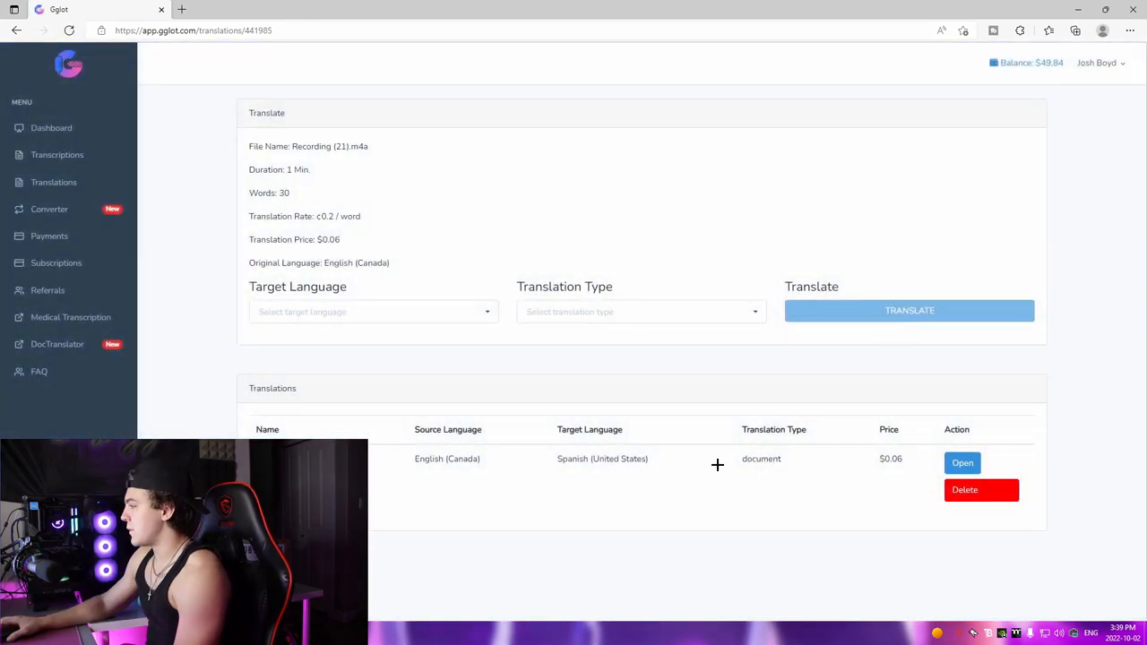
- Review the Spanish translation beside the English lines, then return to the translations list
{"action": "left_click", "coordinate": [961, 462]}
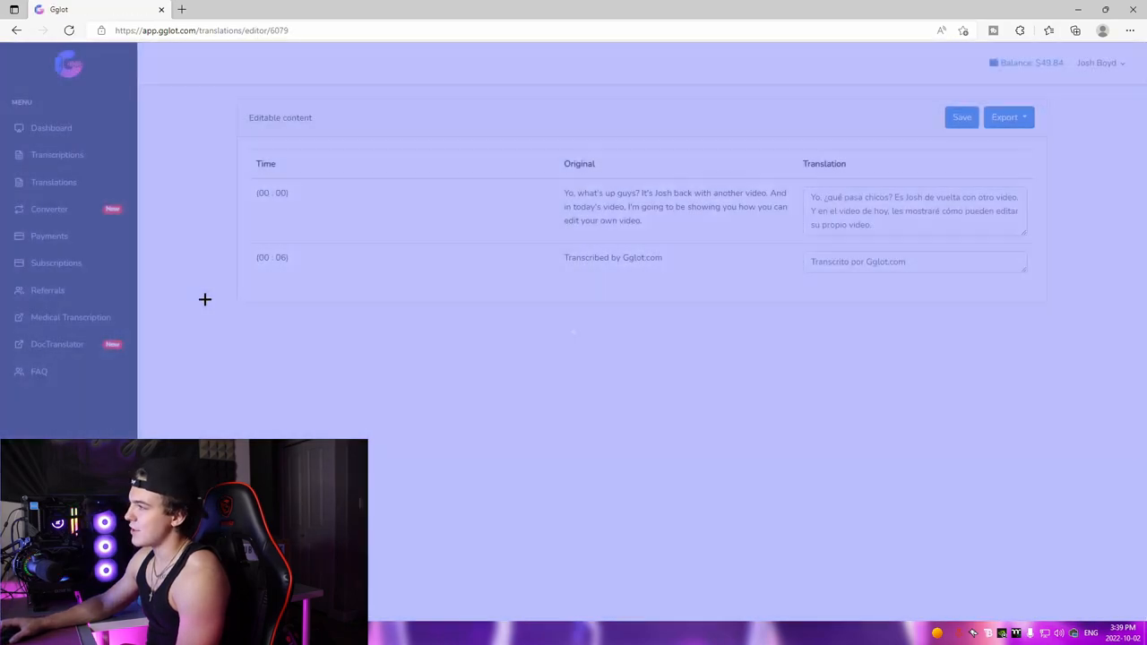
{"action": "triple_click", "coordinate": [915, 212]}
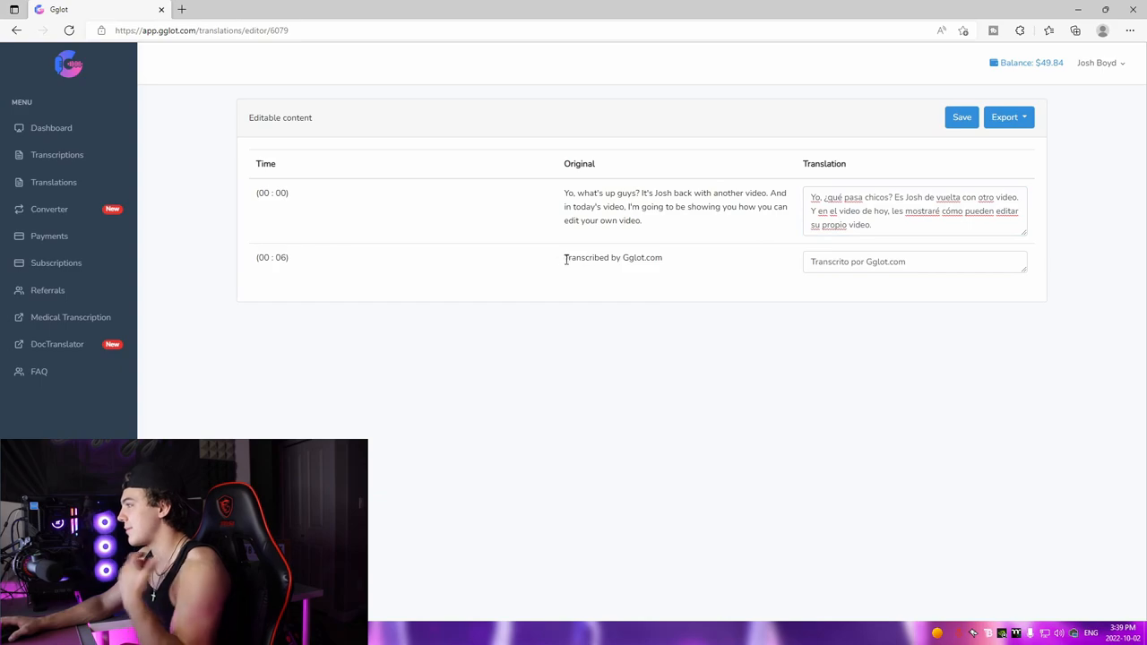
{"action": "left_click", "coordinate": [54, 183]}
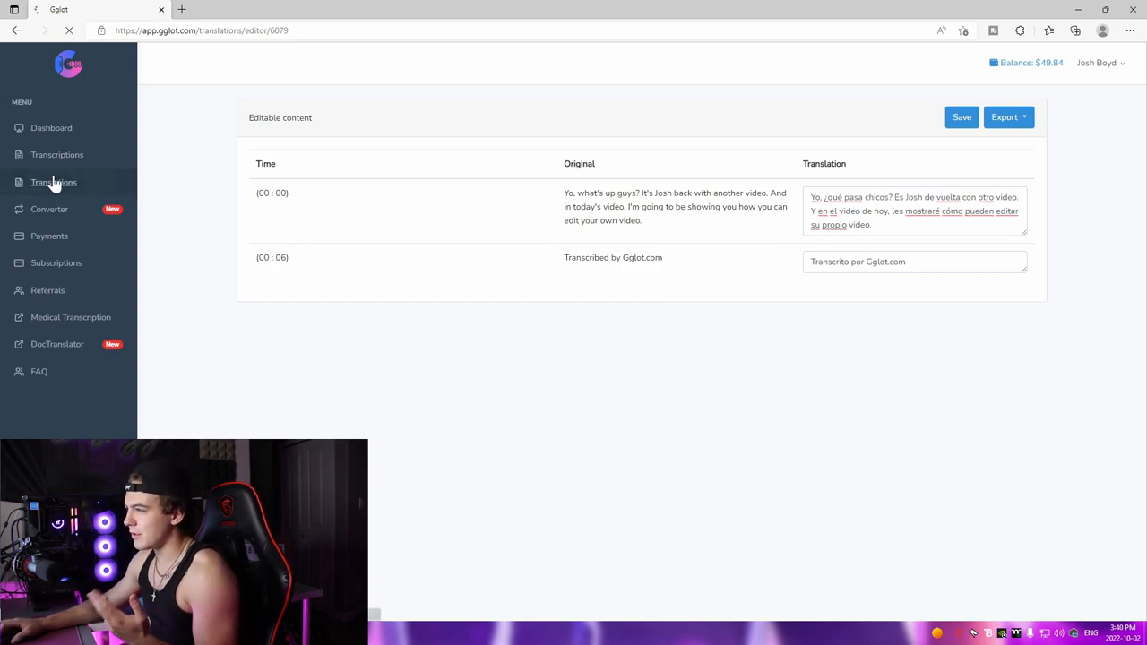
- Show the translations page listing Recording (21).m4a and Demo as complete
{"action": "left_click", "coordinate": [54, 183]}
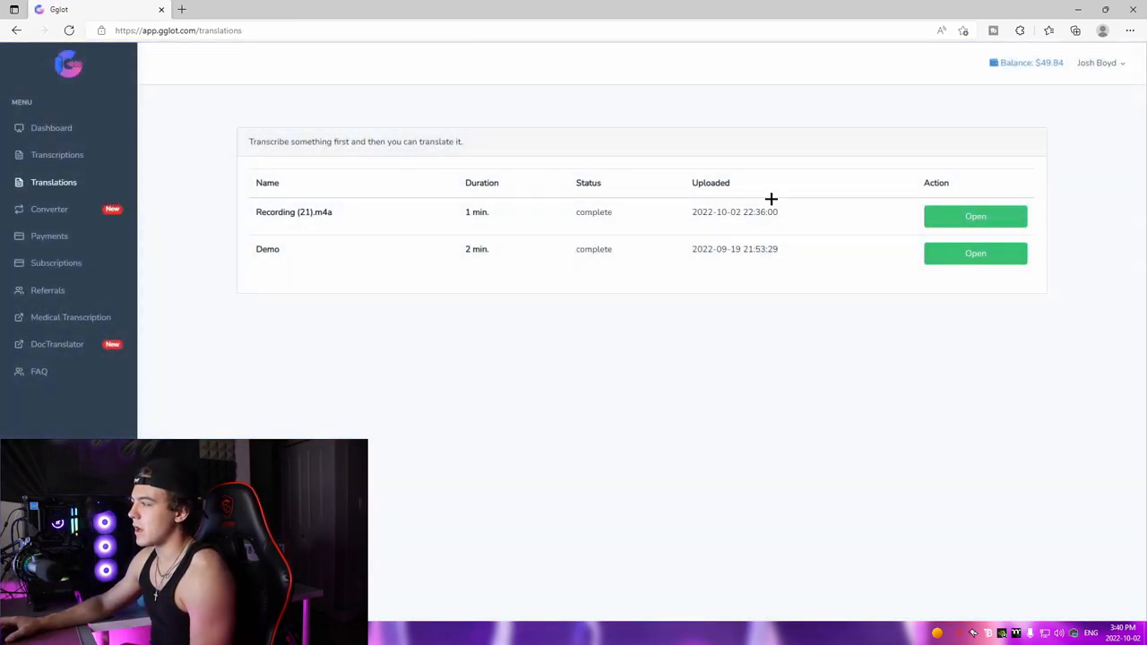
{"action": "mouse_move", "coordinate": [746, 193]}
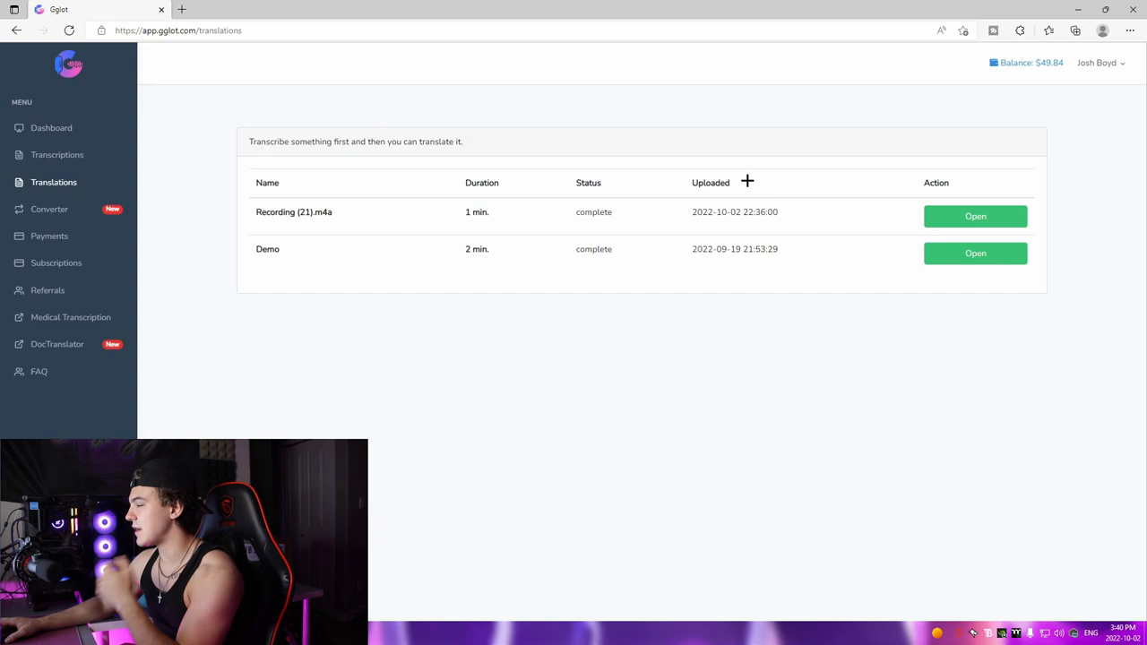
{"action": "mouse_move", "coordinate": [762, 172]}
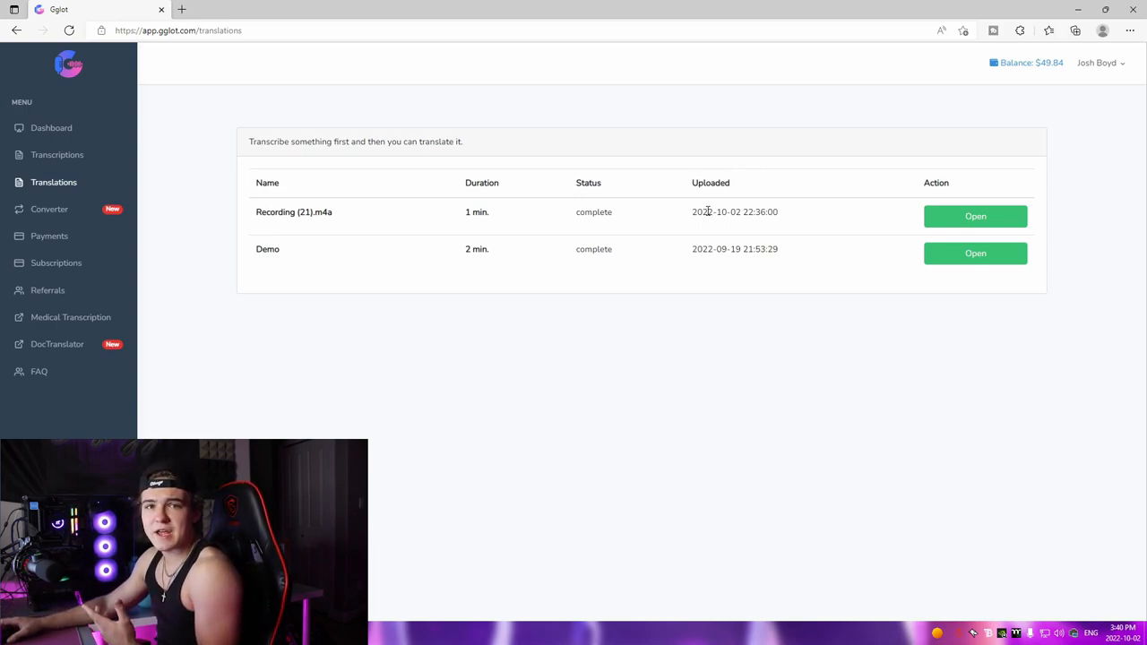
{"action": "mouse_move", "coordinate": [364, 258]}
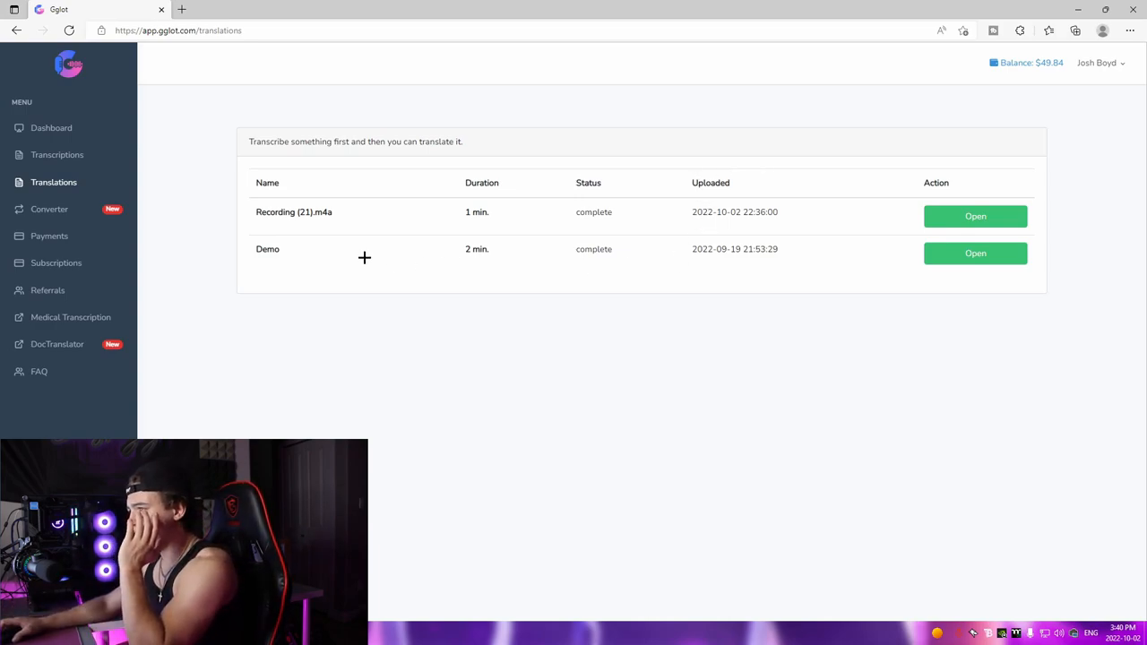
{"action": "mouse_move", "coordinate": [169, 174]}
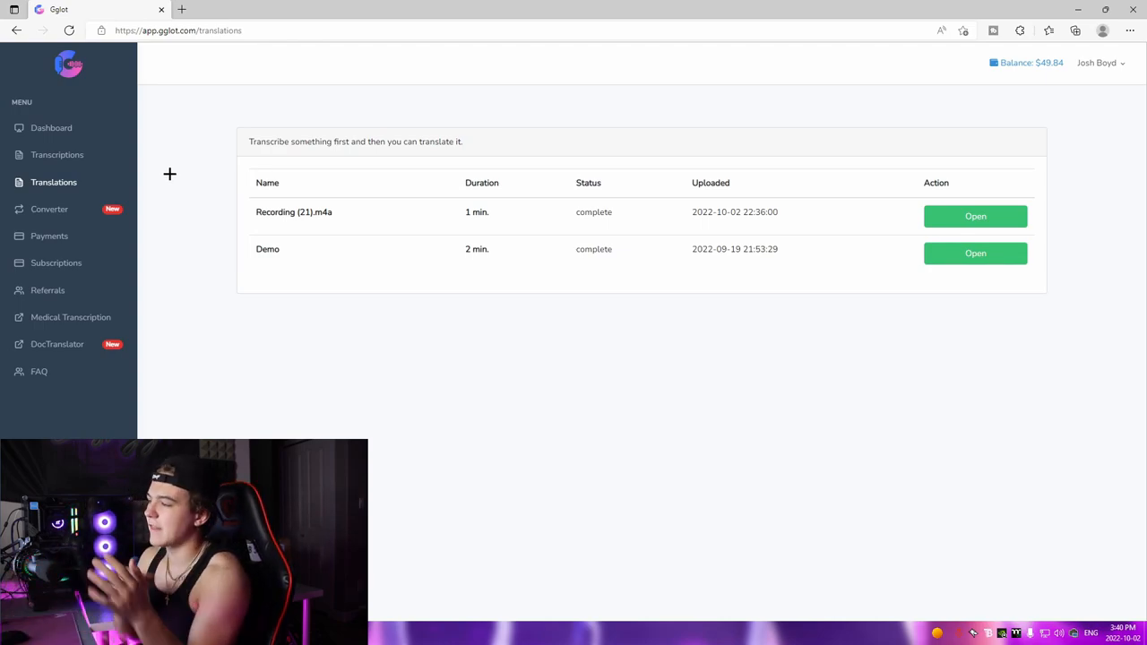
{"action": "mouse_move", "coordinate": [518, 248]}
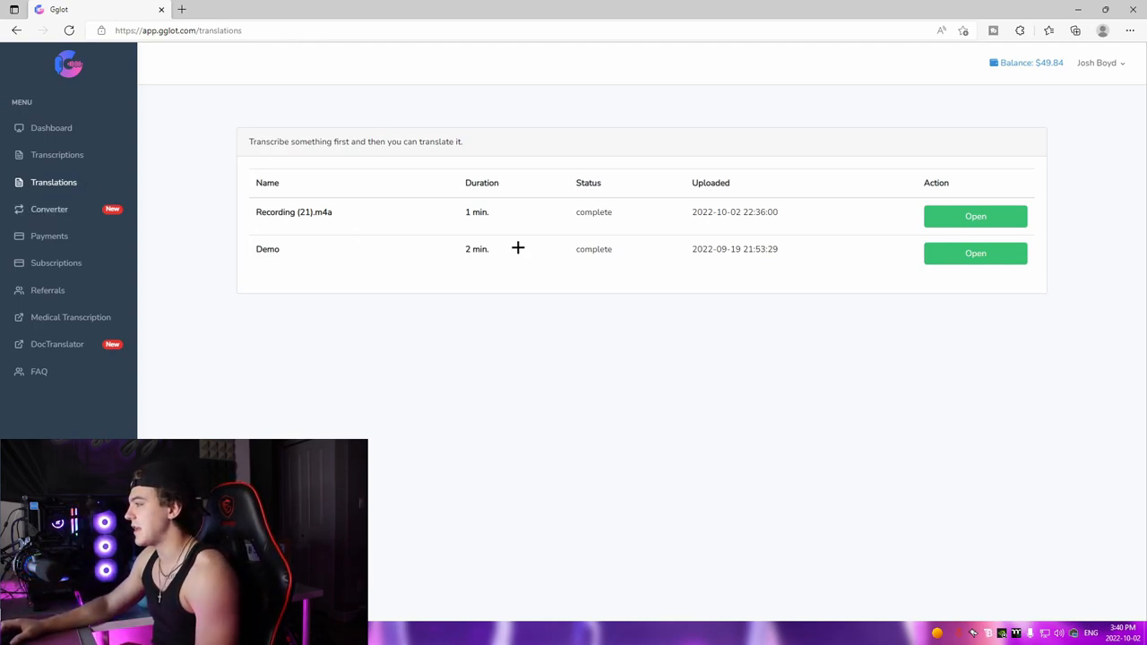
{"action": "mouse_move", "coordinate": [68, 237]}
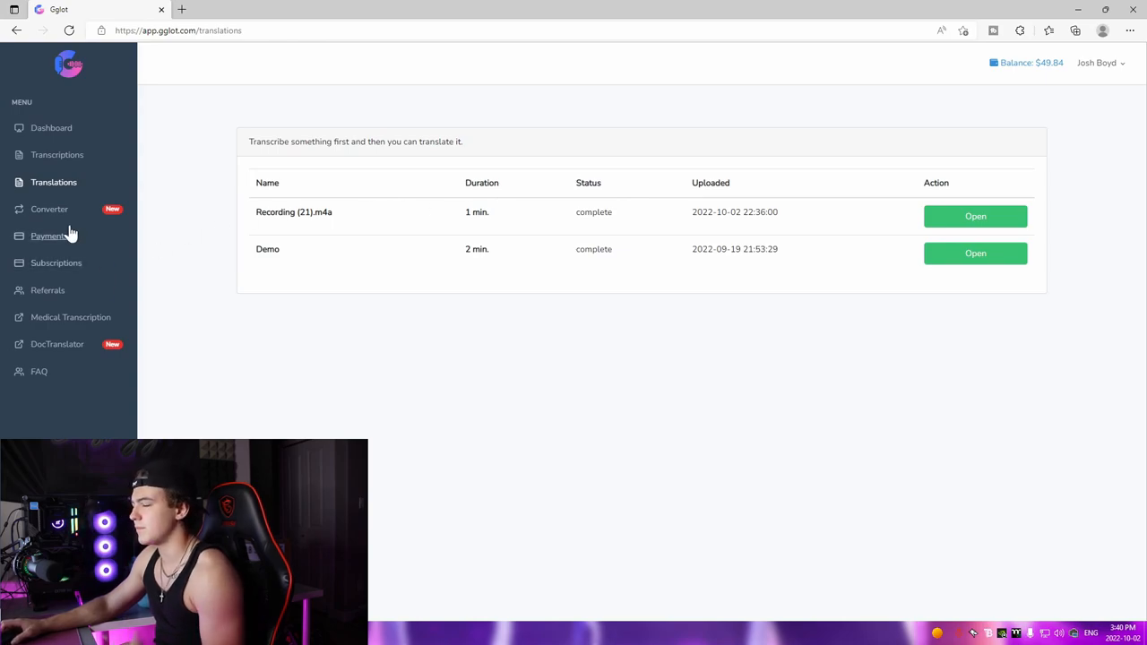
- In the converter, browse for MVI_0389.MOV to convert to MP3
{"action": "left_click", "coordinate": [50, 208]}
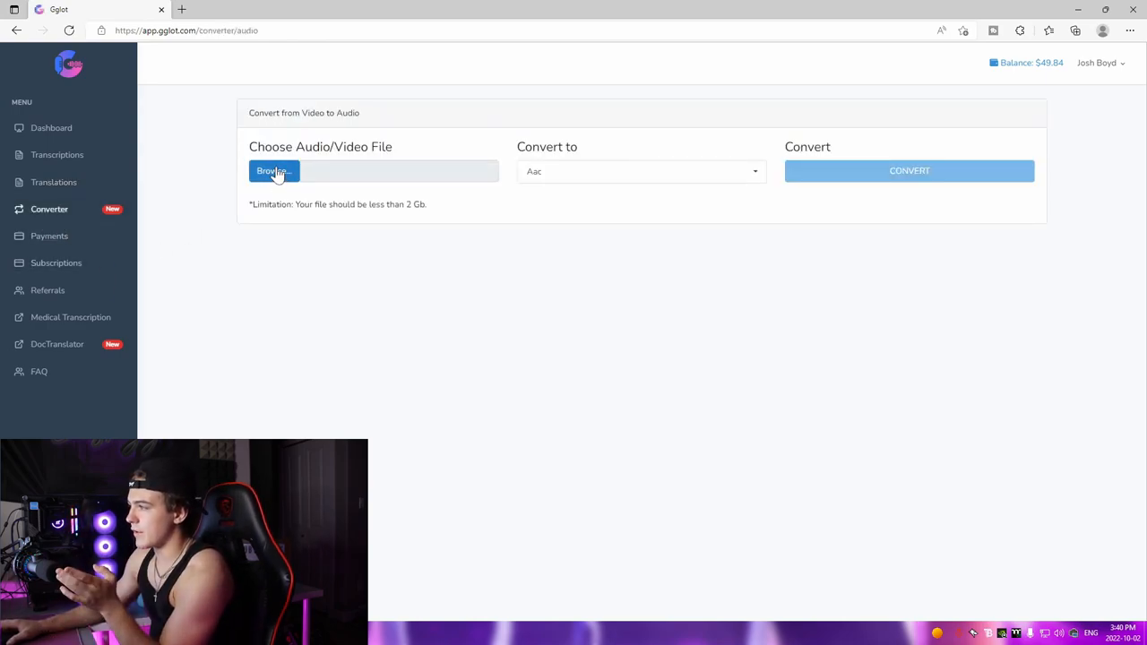
{"action": "left_click", "coordinate": [273, 170]}
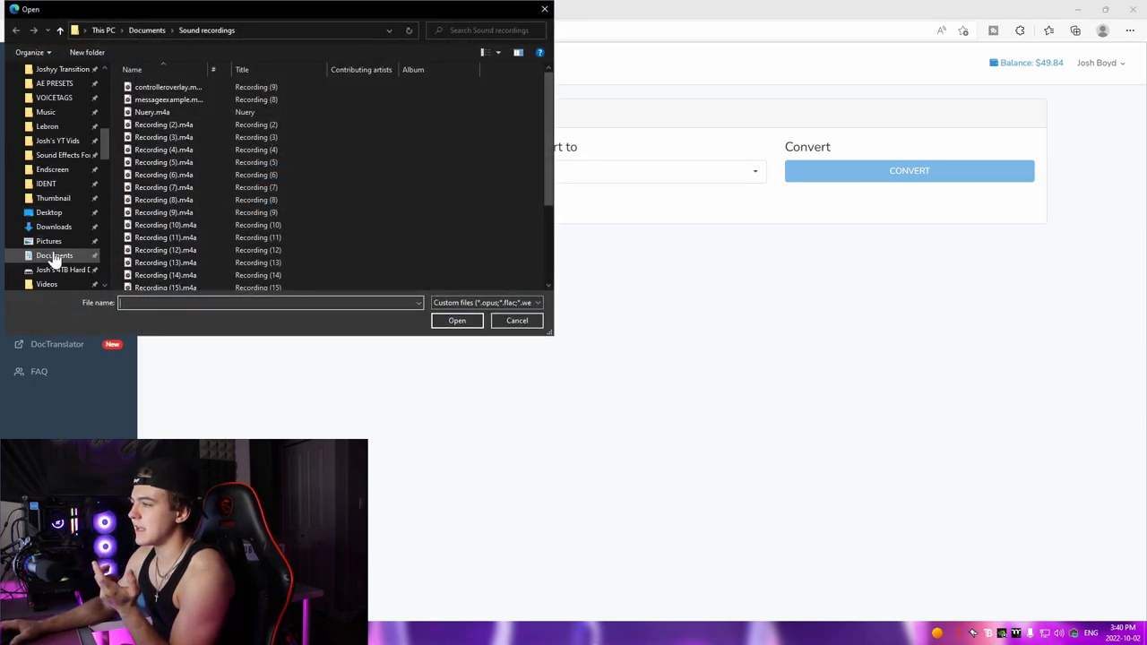
{"action": "left_click", "coordinate": [54, 254]}
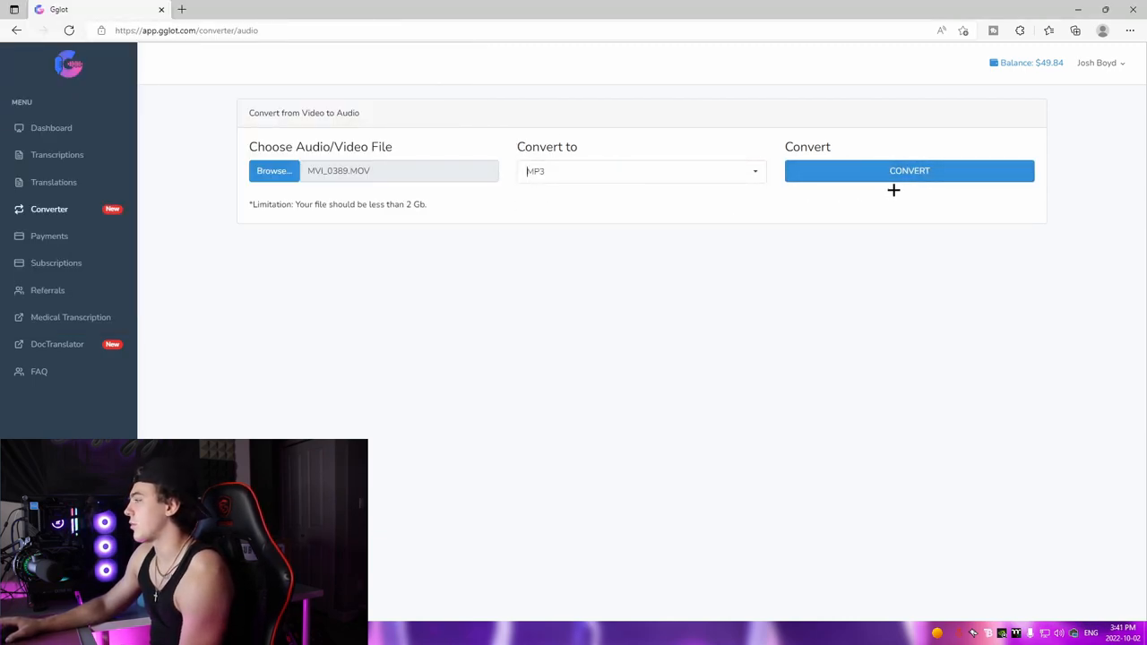
{"action": "mouse_move", "coordinate": [807, 151]}
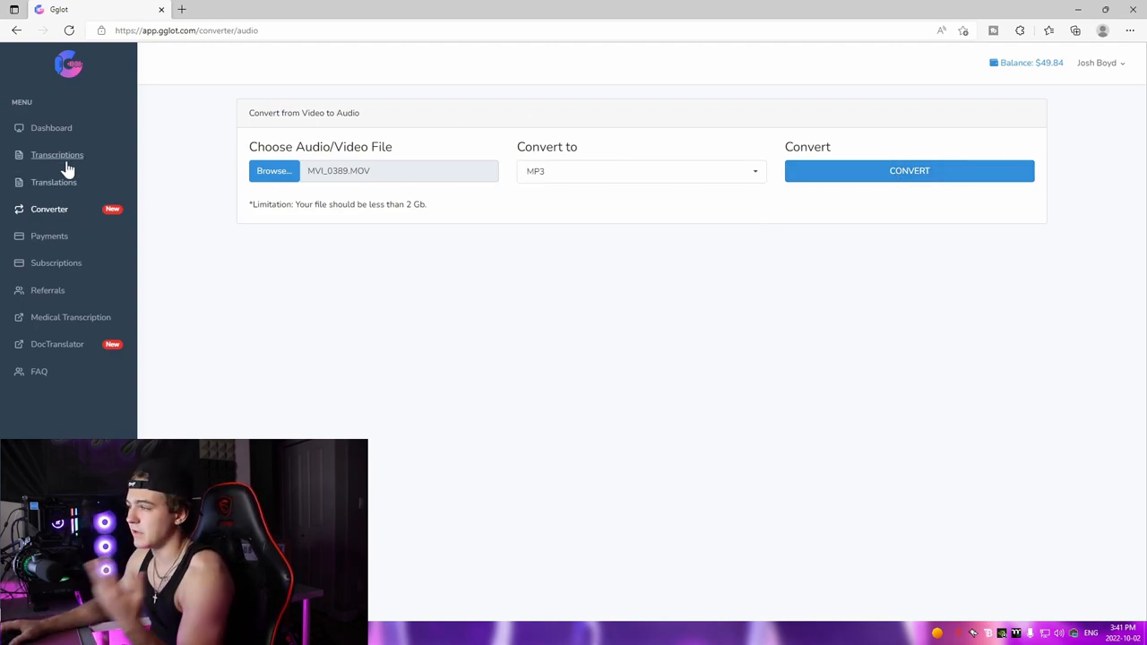
- Go from the Transcriptions list to the Referrals page showing the $5 invite credit offer
{"action": "left_click", "coordinate": [57, 154]}
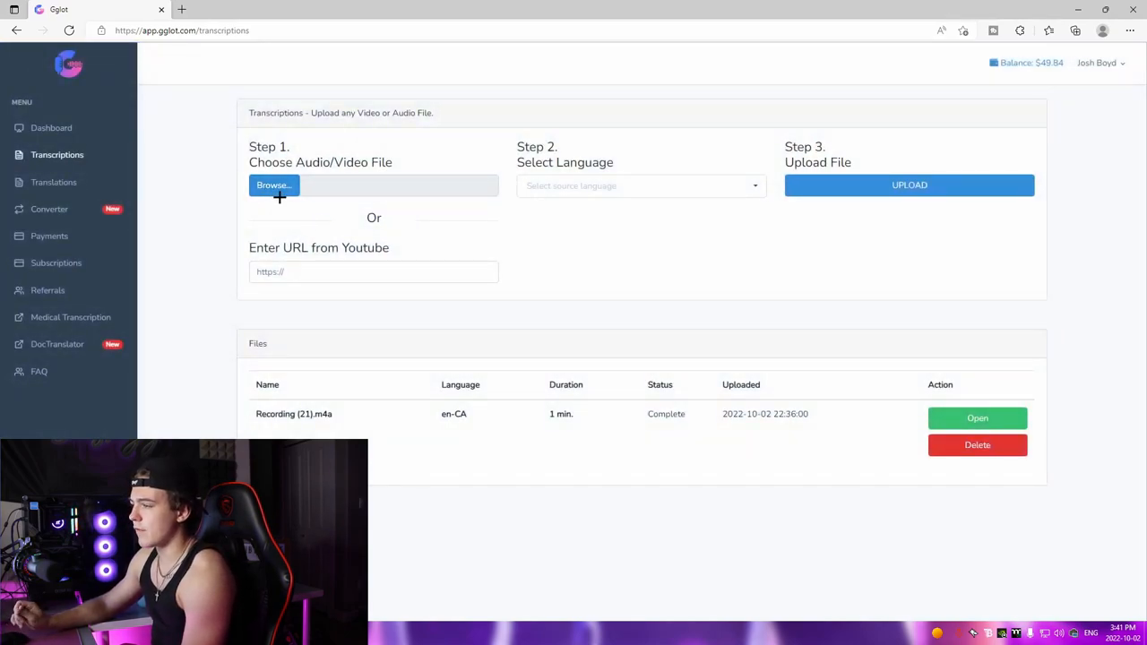
{"action": "left_click", "coordinate": [47, 290]}
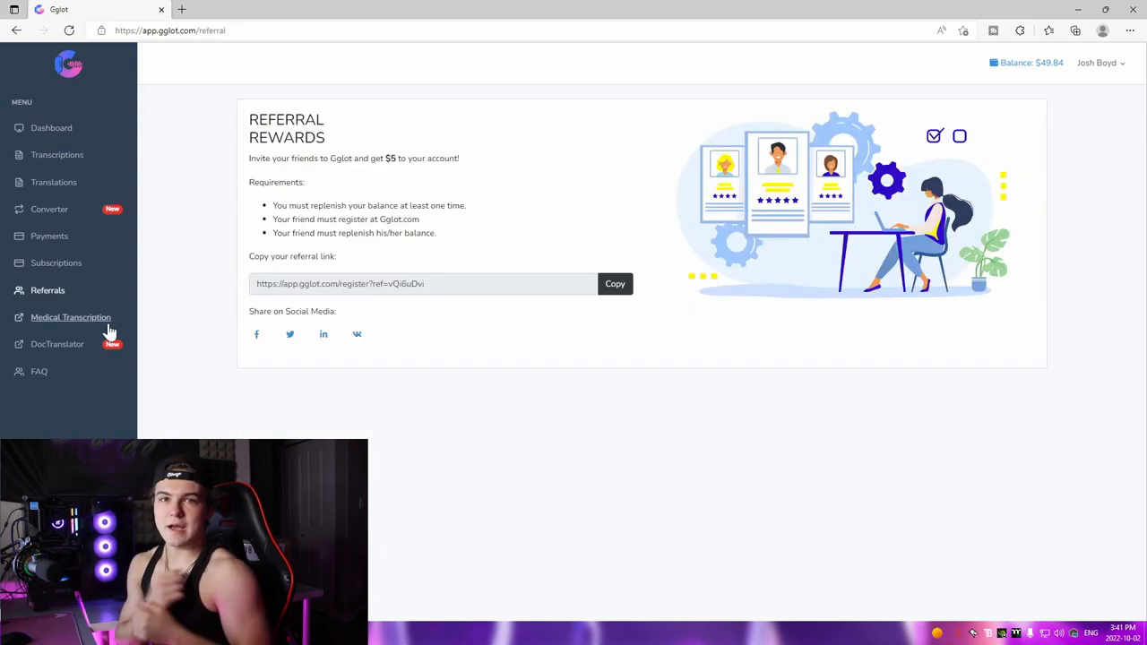